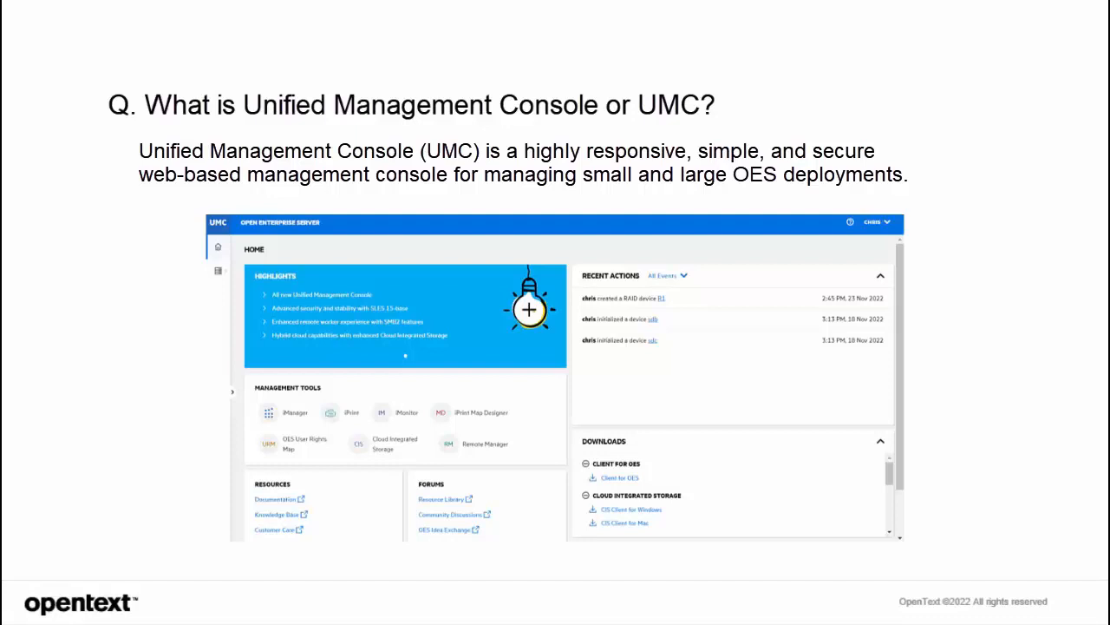
# Advance from the 'What is UMC' slide to the installer walkthrough slide.
pyautogui.press('right')
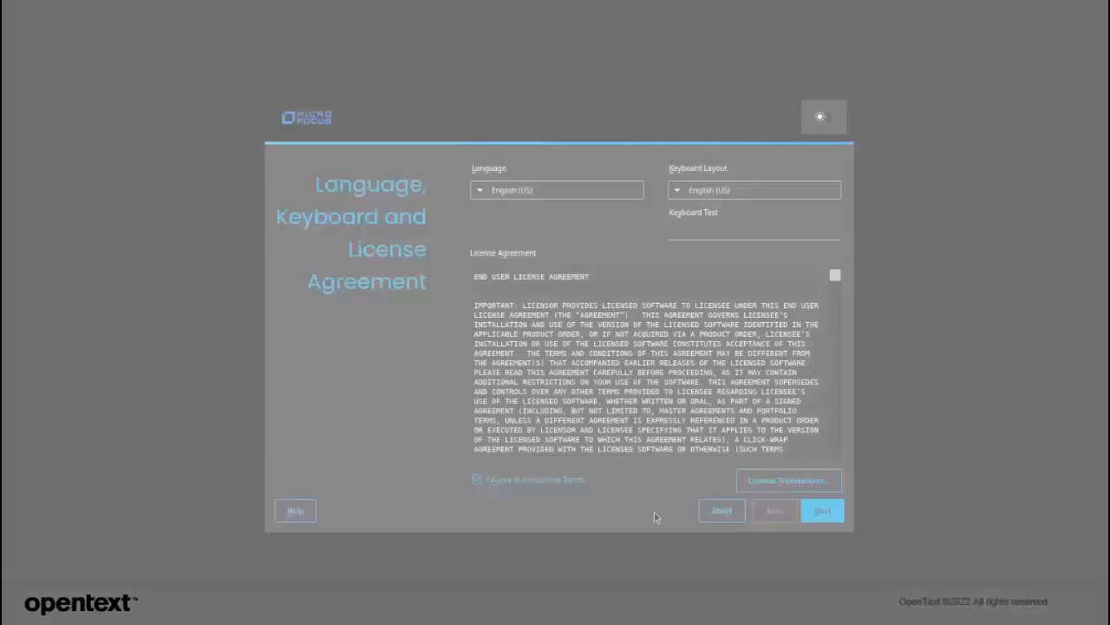
# Accept the licence and choose to configure Customer Center registration later.
pyautogui.click(822, 511)
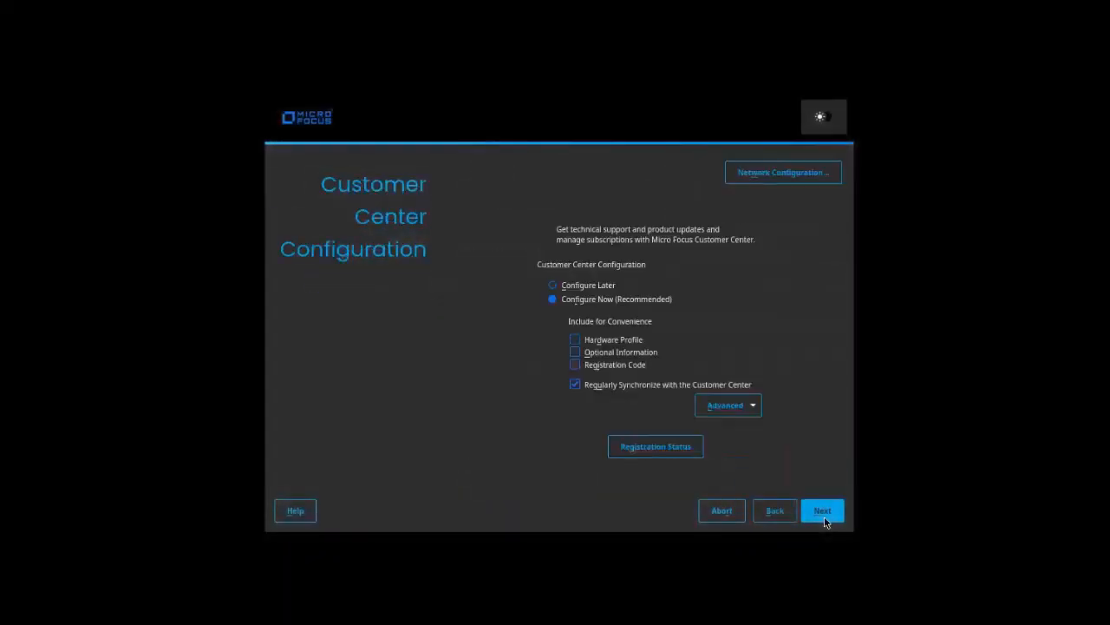
pyautogui.click(552, 285)
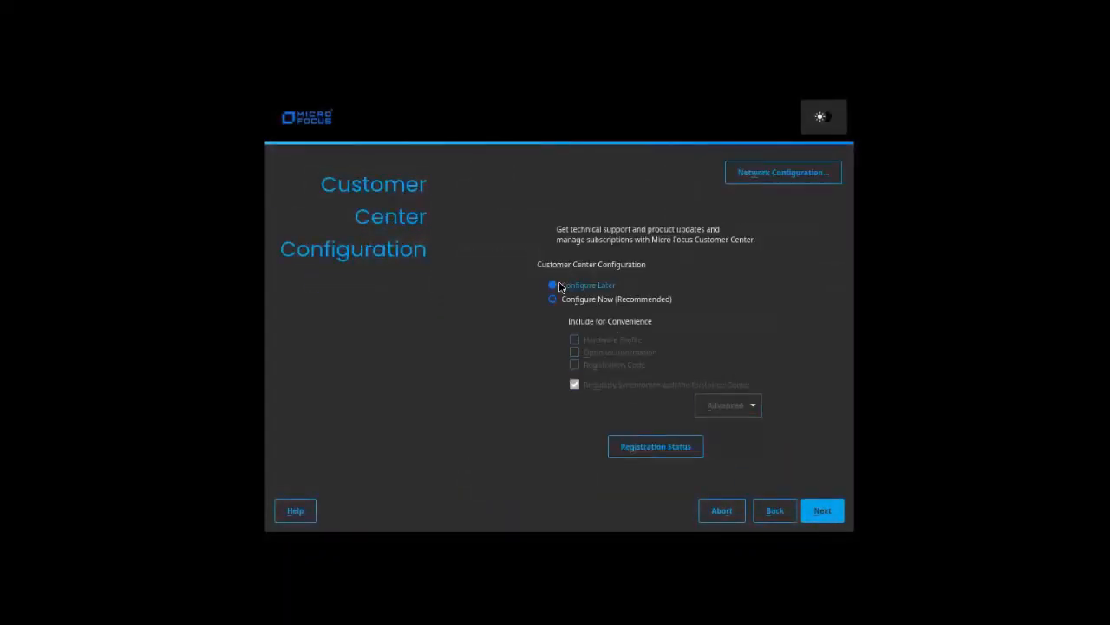
pyautogui.click(822, 510)
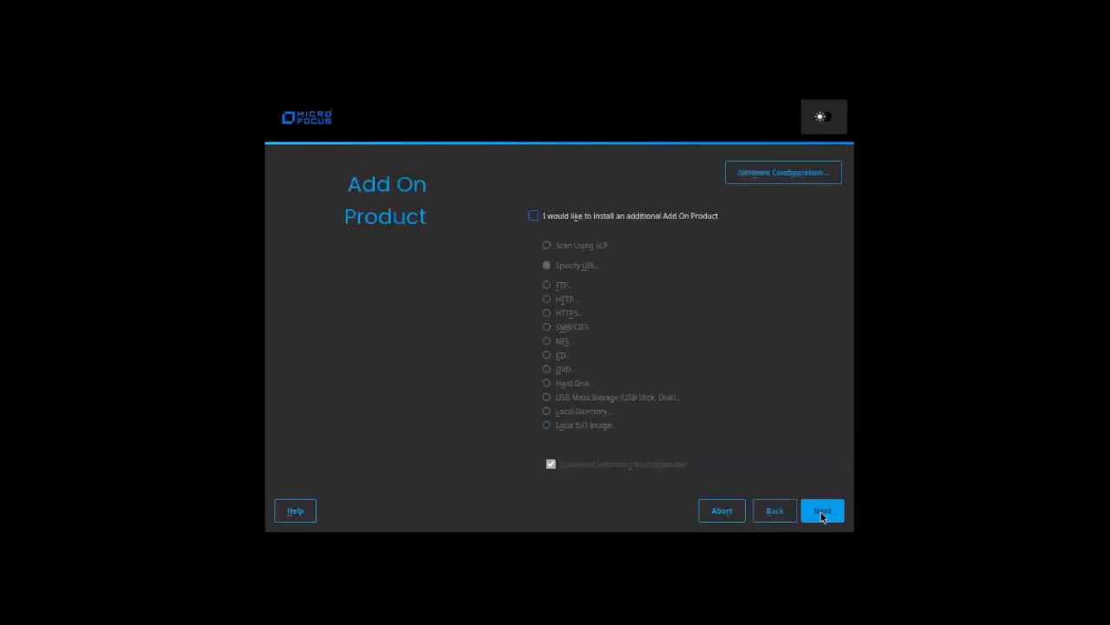
# Skip add-on products, keep the OES eDirectory role and accept the suggested partitioning.
pyautogui.click(822, 510)
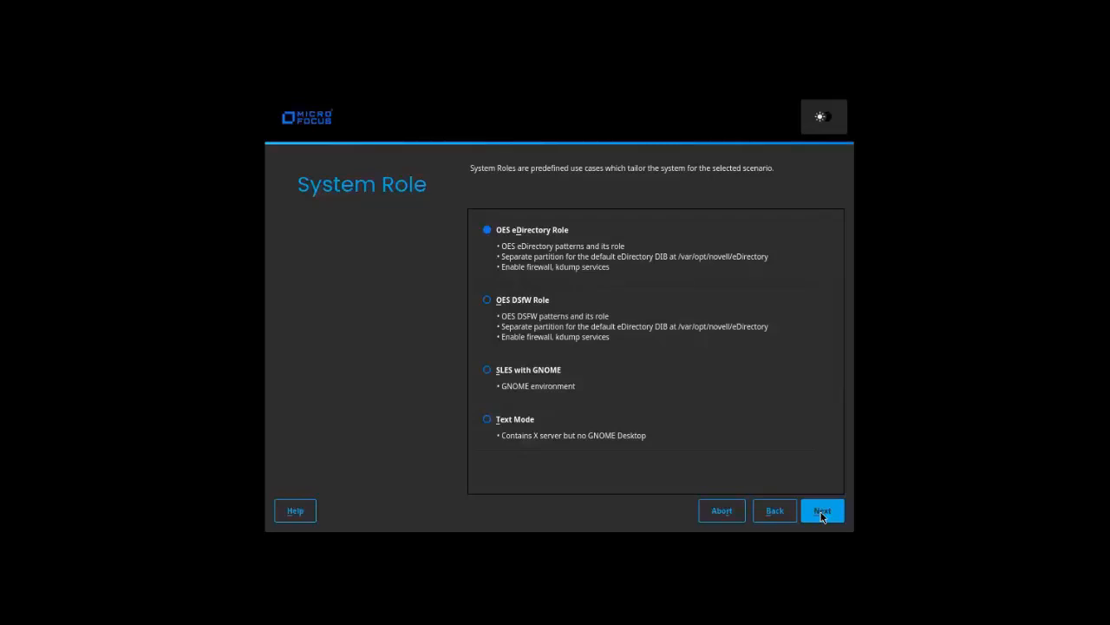
pyautogui.click(822, 510)
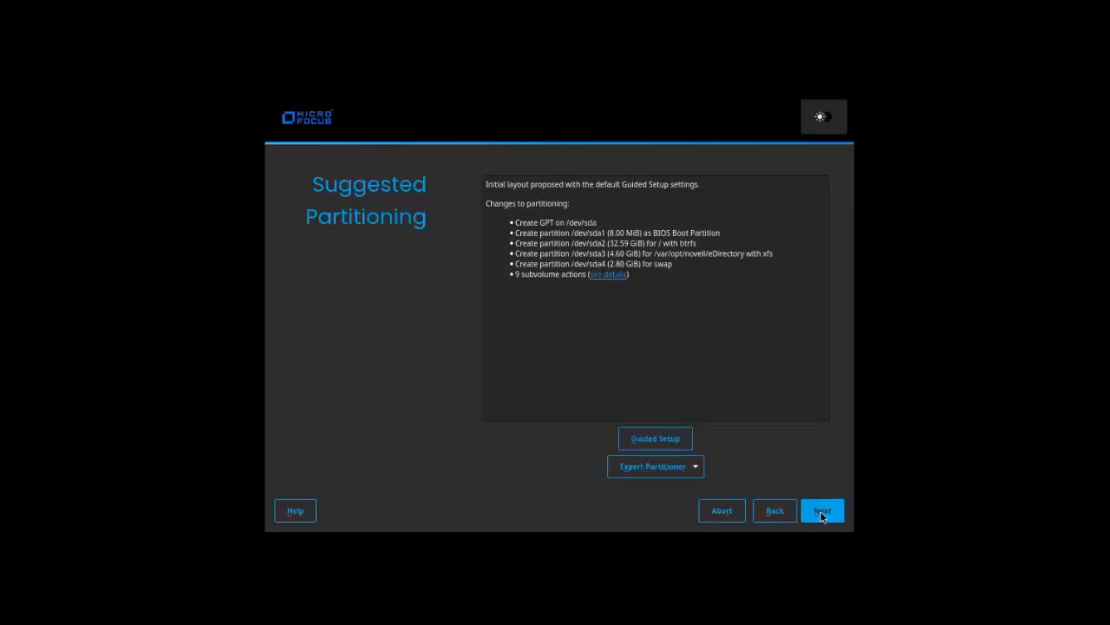
pyautogui.click(822, 510)
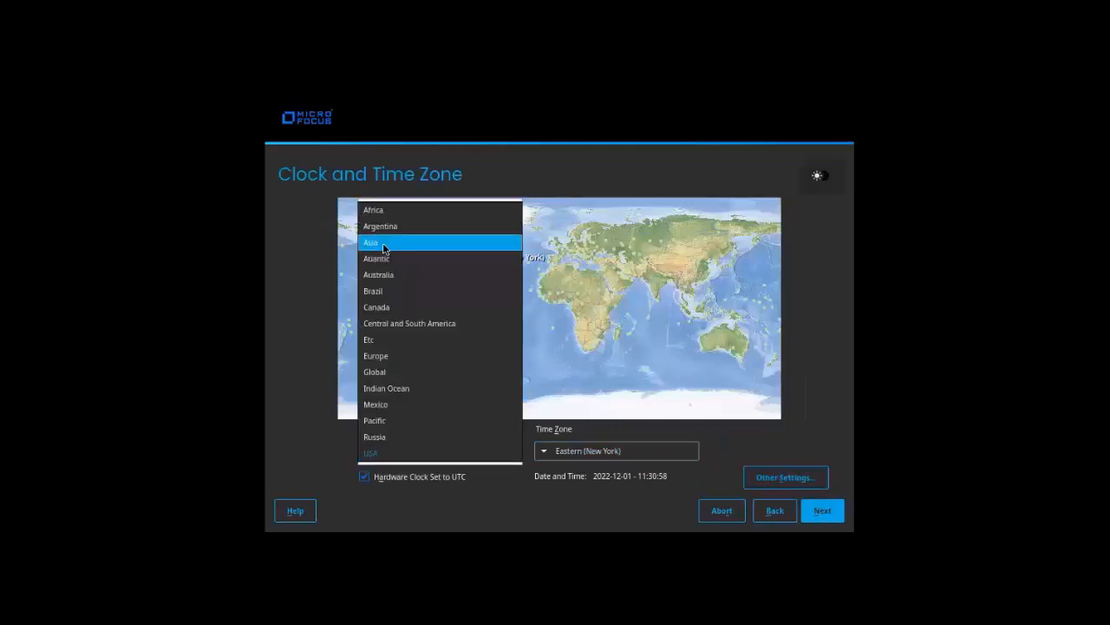
# Synchronise the clock now with the tick.novell.com NTP server and accept the time settings.
pyautogui.click(785, 477)
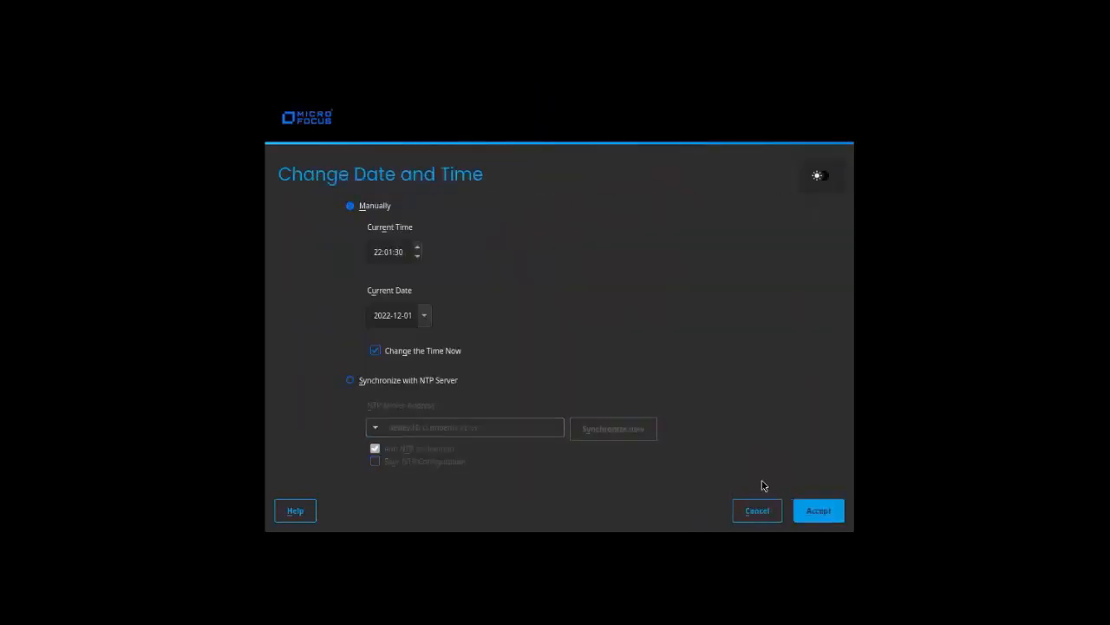
pyautogui.click(350, 380)
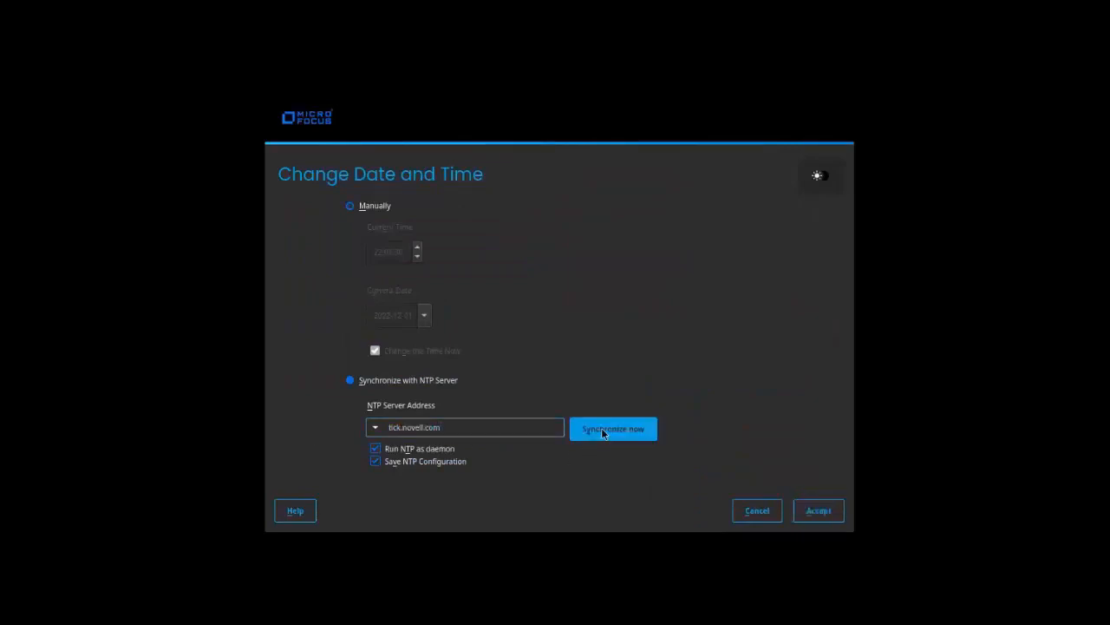
pyautogui.click(612, 427)
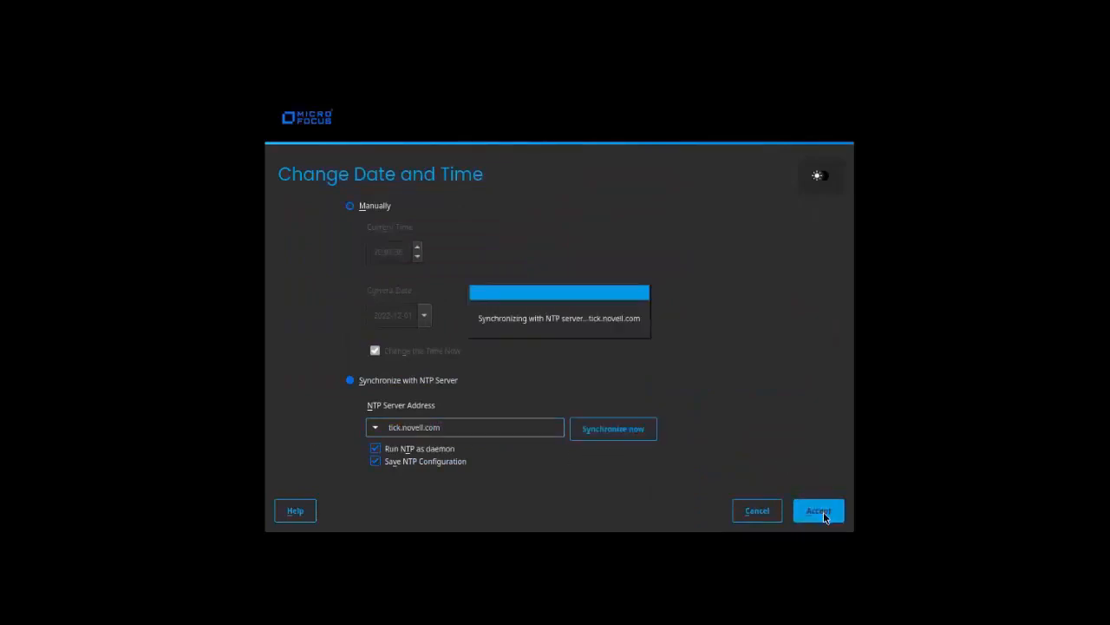
pyautogui.click(817, 510)
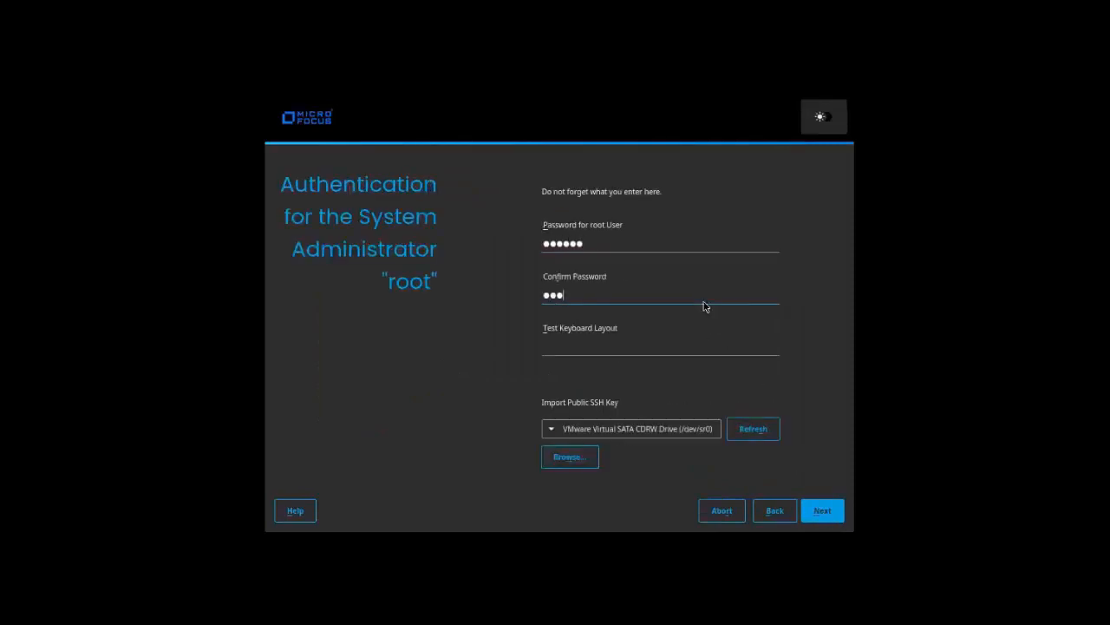
# Accept the root password, agreeing to keep it despite the simplicity warning.
pyautogui.click(822, 510)
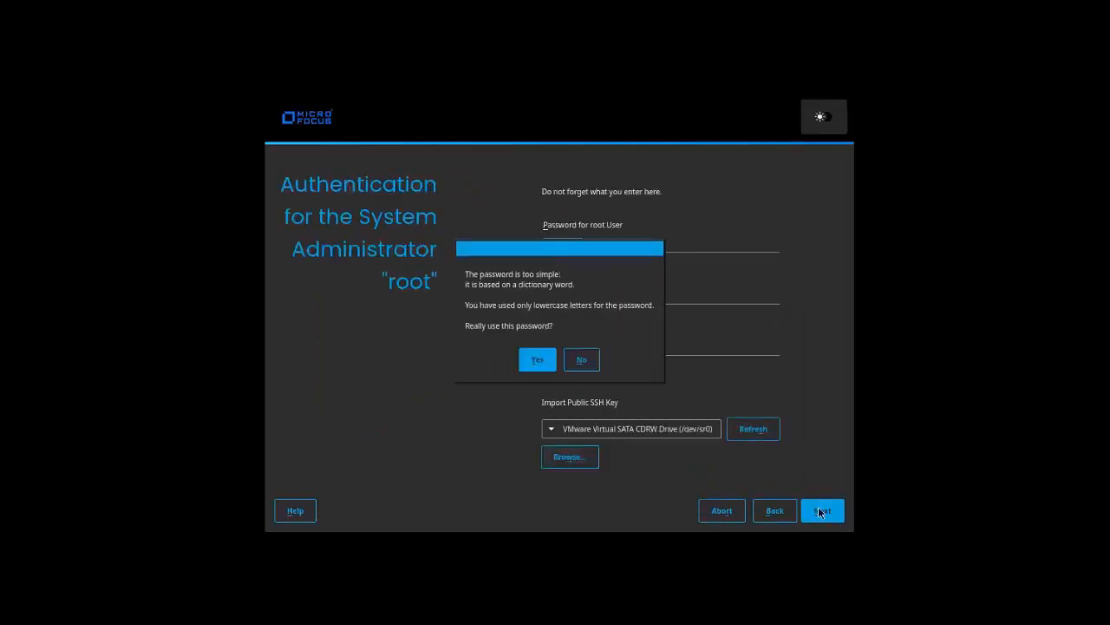
pyautogui.click(538, 359)
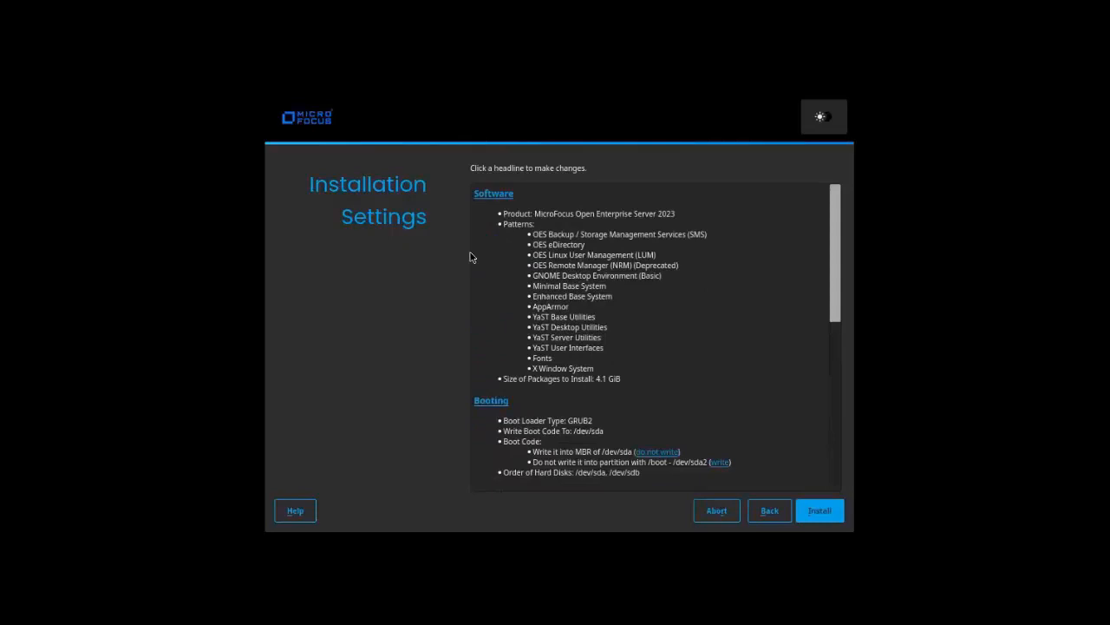
# Add the OES Unified Management Console pattern to the software selection and confirm starting the installation.
pyautogui.click(493, 193)
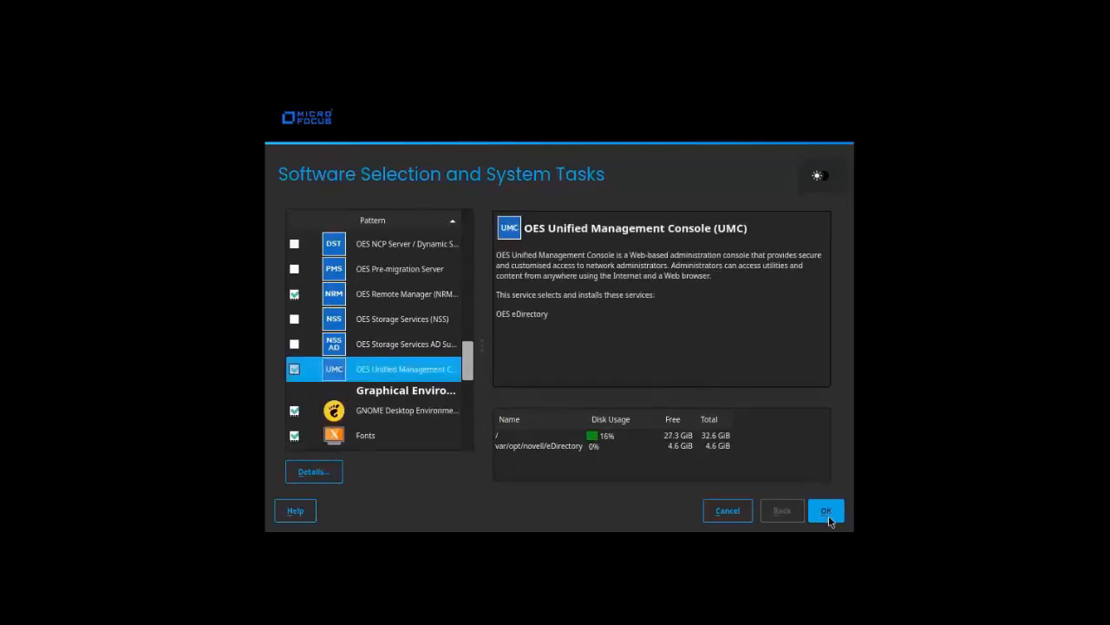
pyautogui.click(826, 510)
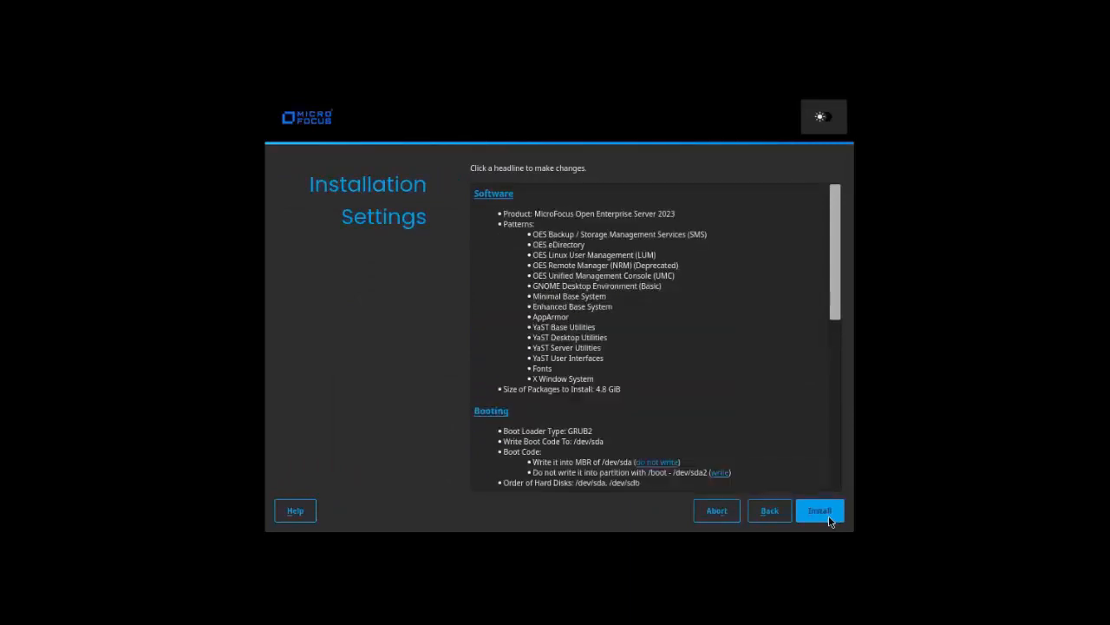
pyautogui.click(819, 510)
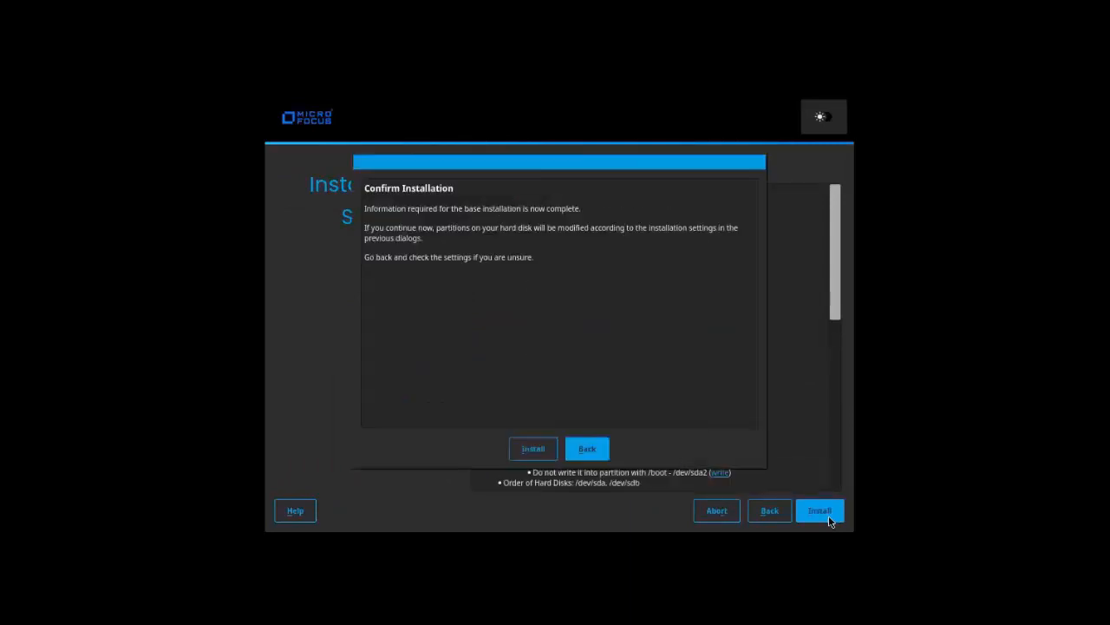
pyautogui.moveTo(533, 448)
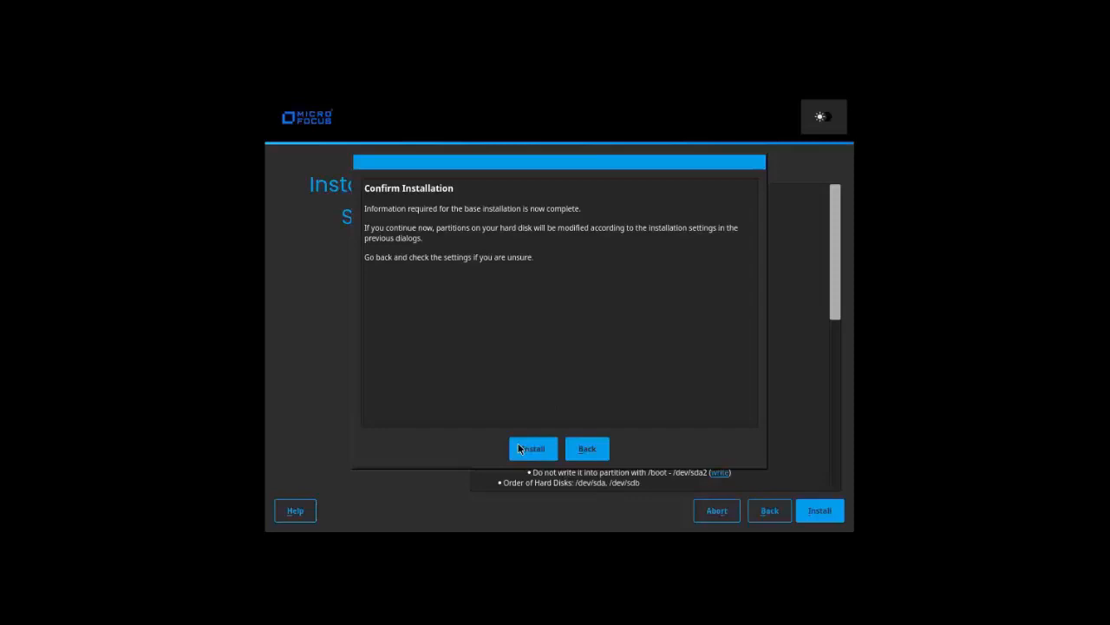
pyautogui.click(532, 448)
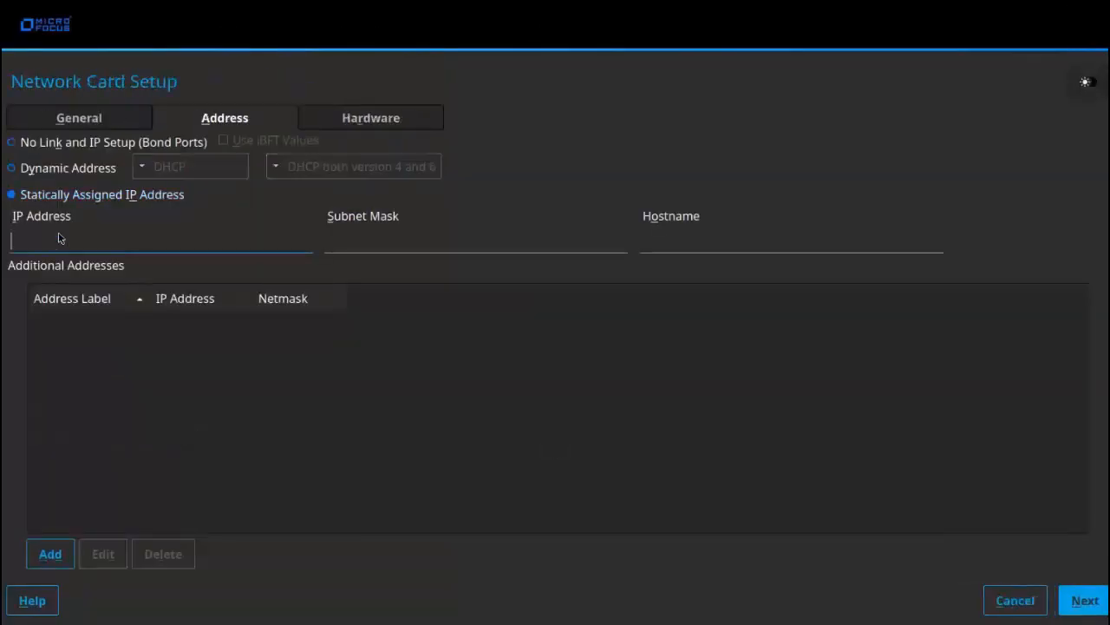
# Enter name server 192.168.1.2, stop setting the hostname via DHCP and accept the DNS settings.
pyautogui.write('192.168.1.2')
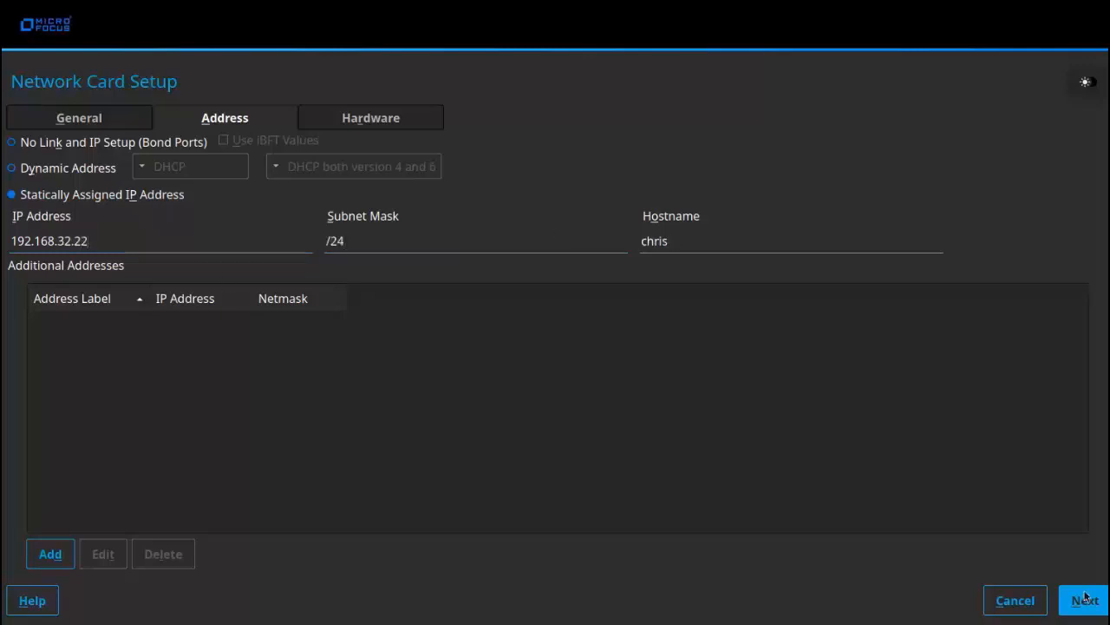
pyautogui.click(1086, 600)
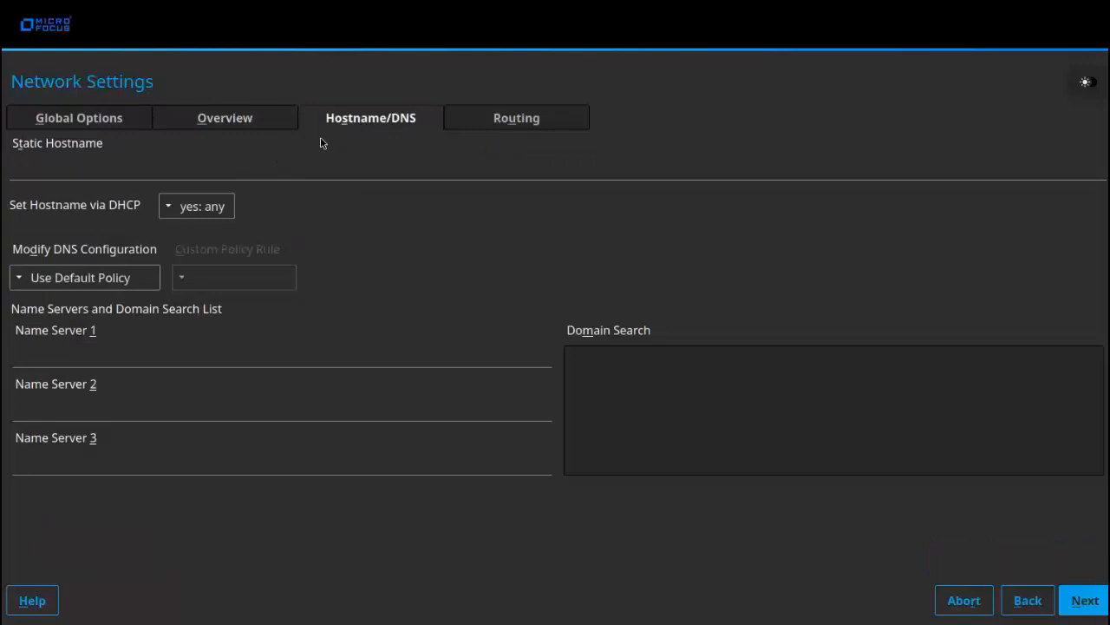
pyautogui.click(196, 205)
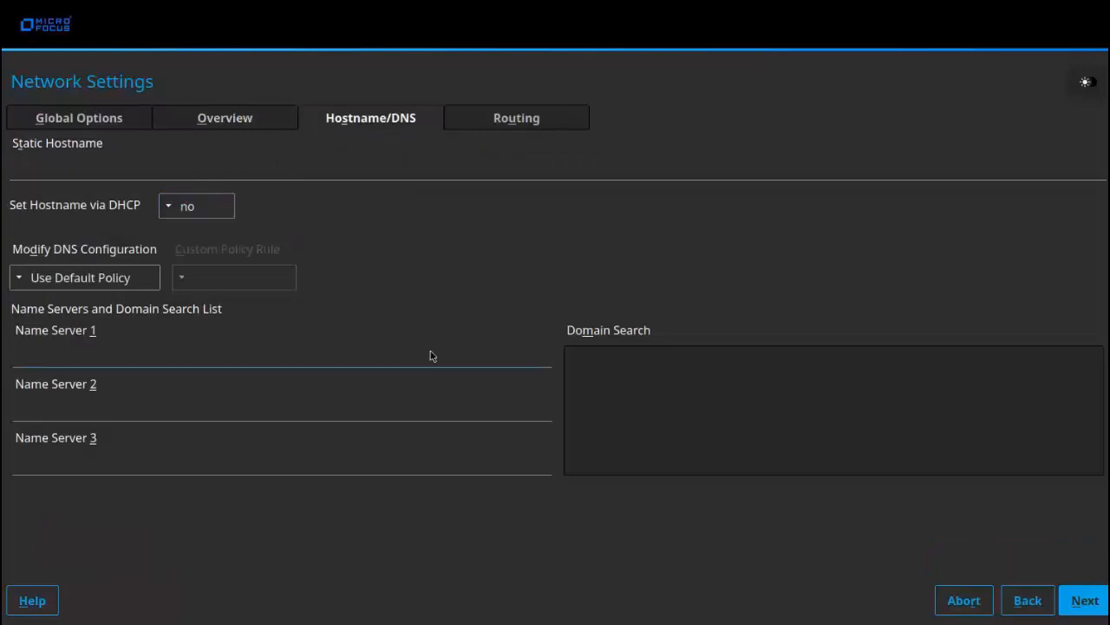
pyautogui.write('15')
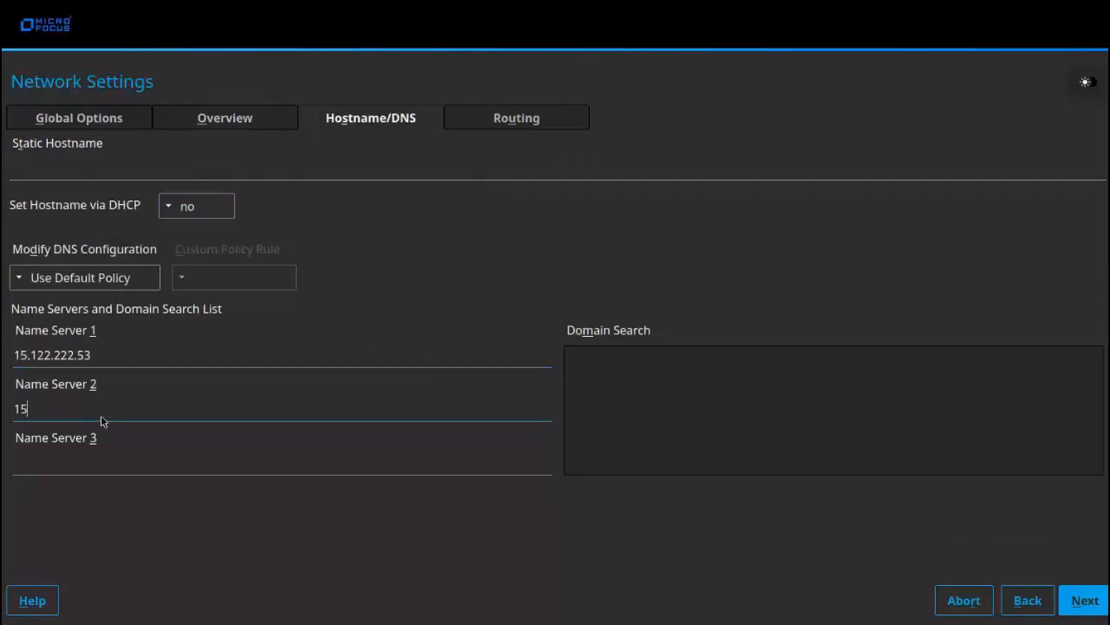
pyautogui.click(1086, 600)
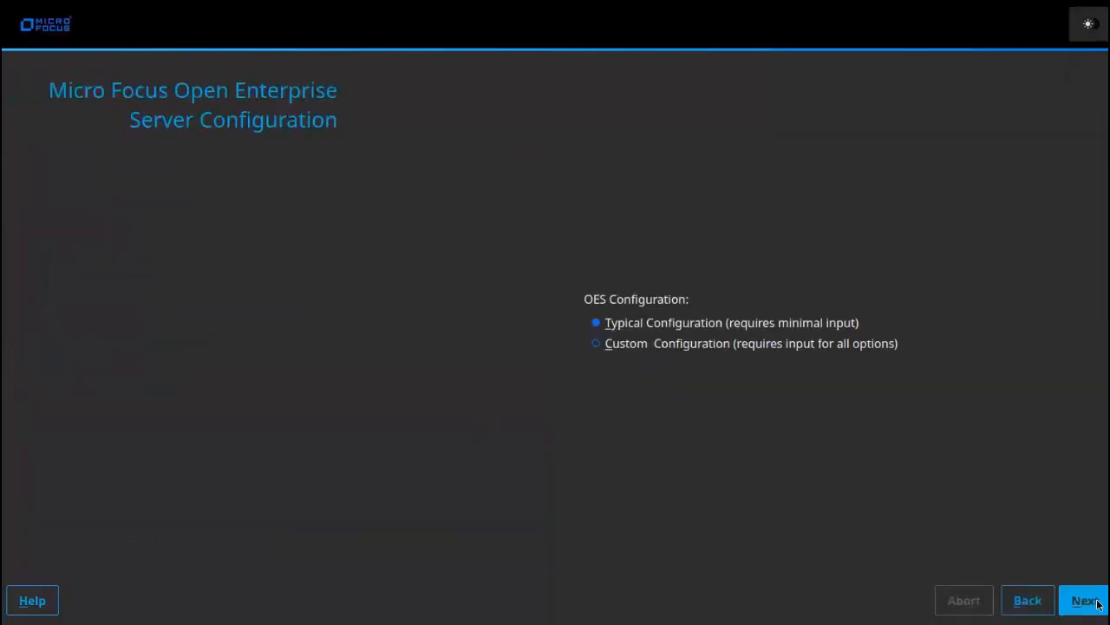
# Keep Typical Configuration and submit the Tree_doc eDirectory tree settings with admin FDN and server context.
pyautogui.click(1086, 600)
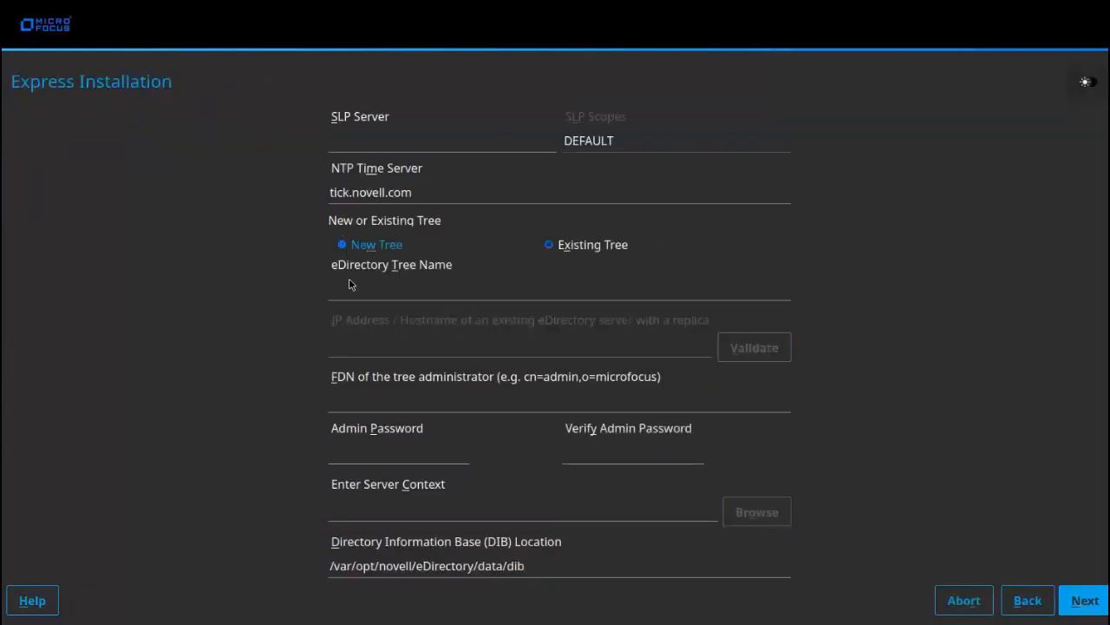
pyautogui.write('cn=chris,ou=umc,ou=oes,o=blr')
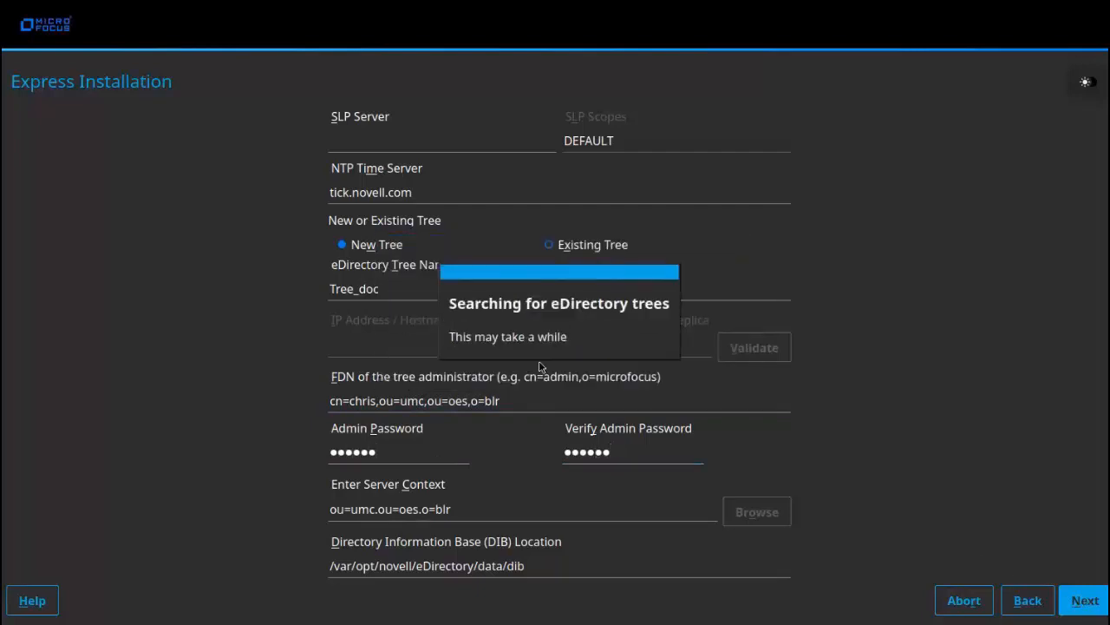
pyautogui.click(1084, 600)
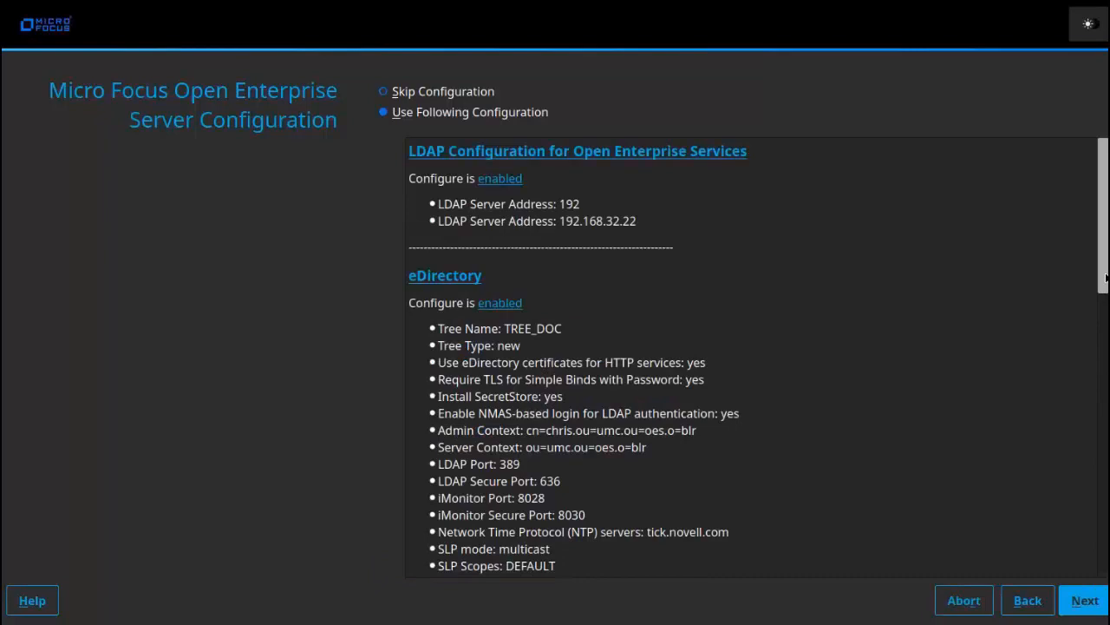
pyautogui.scroll(-3)
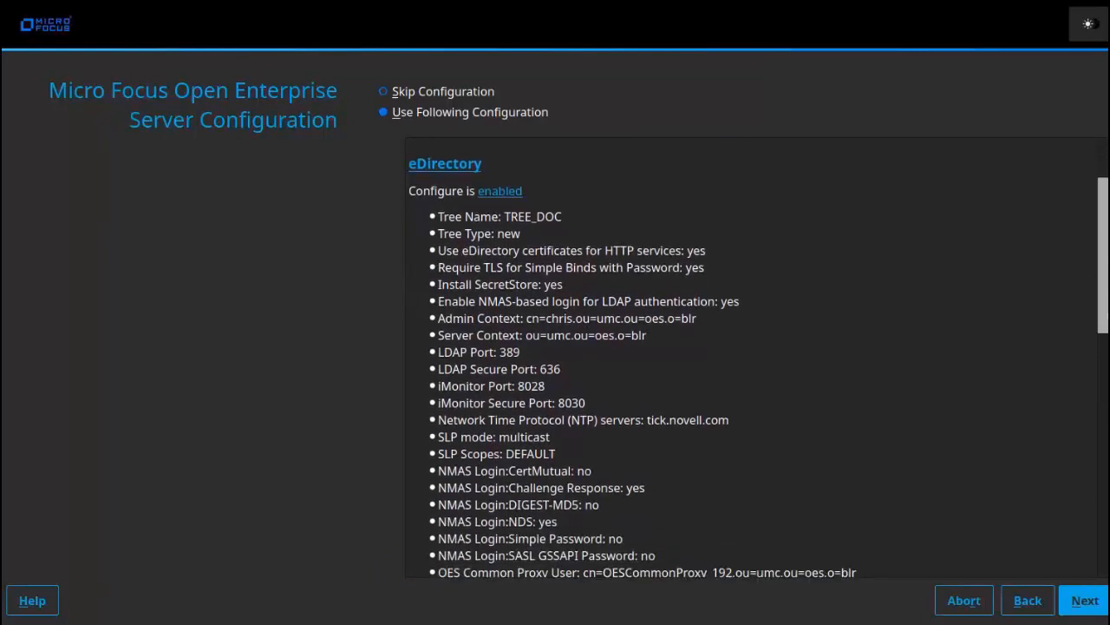
pyautogui.scroll(-3)
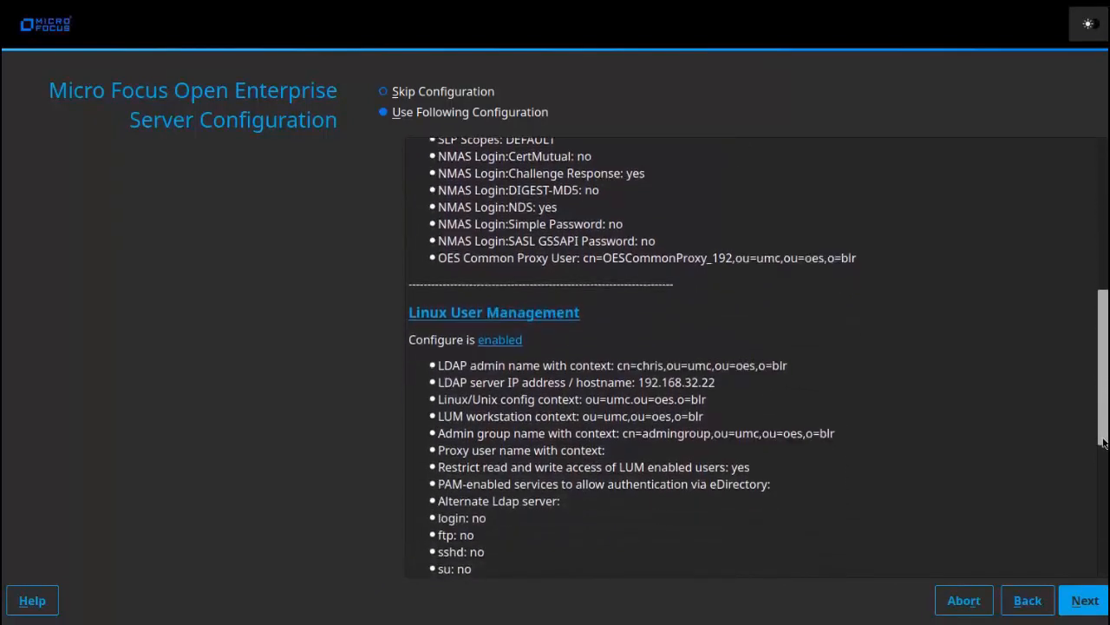
pyautogui.scroll(-3)
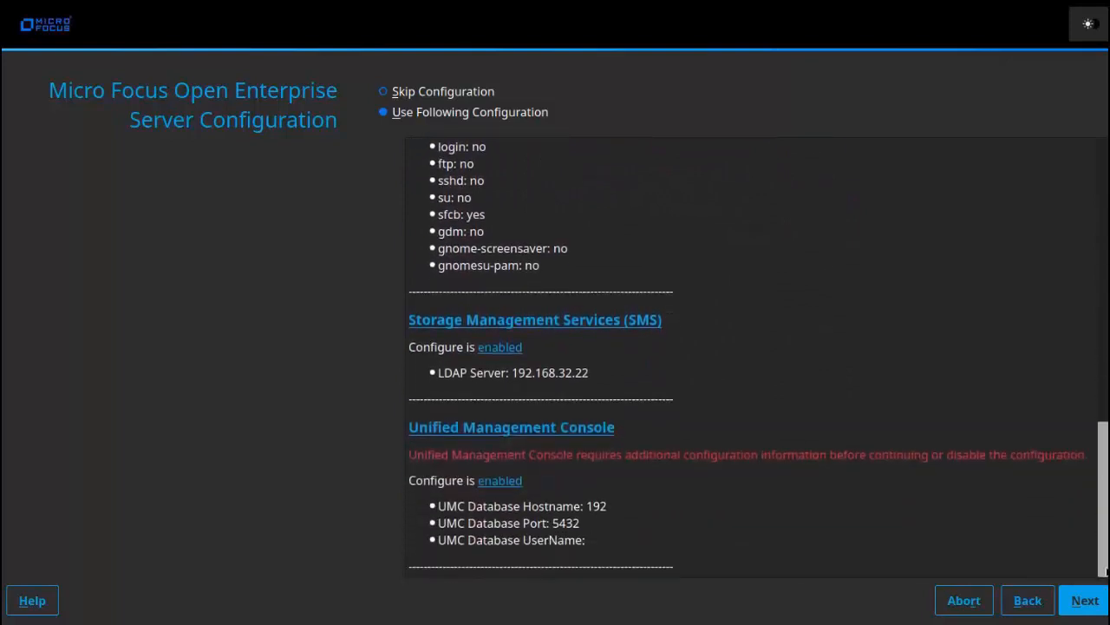
pyautogui.moveTo(1041, 541)
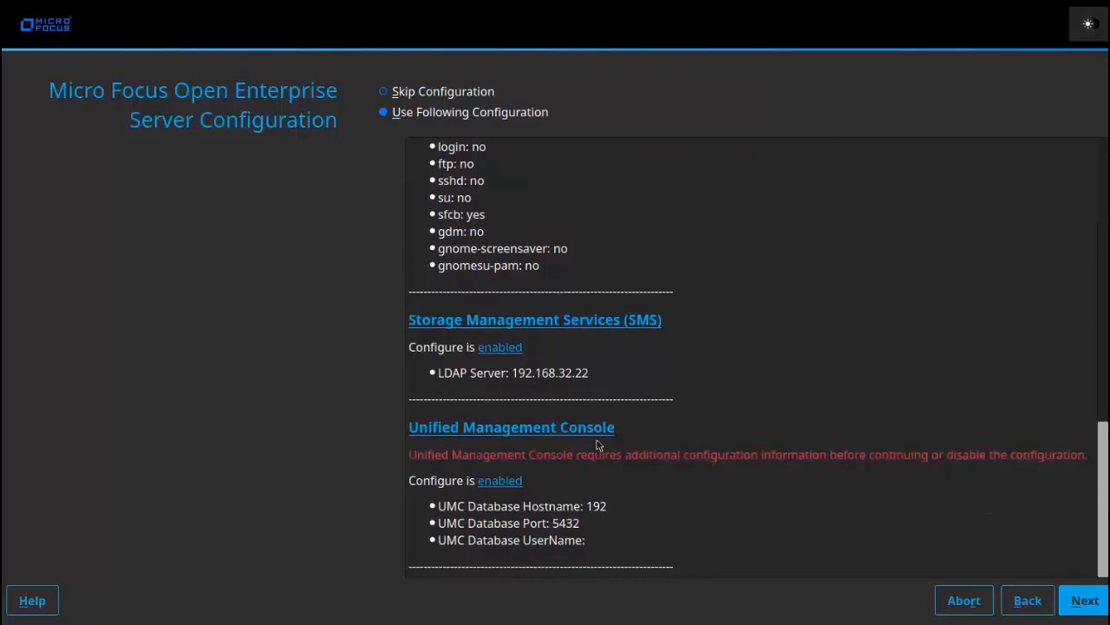
pyautogui.moveTo(582, 434)
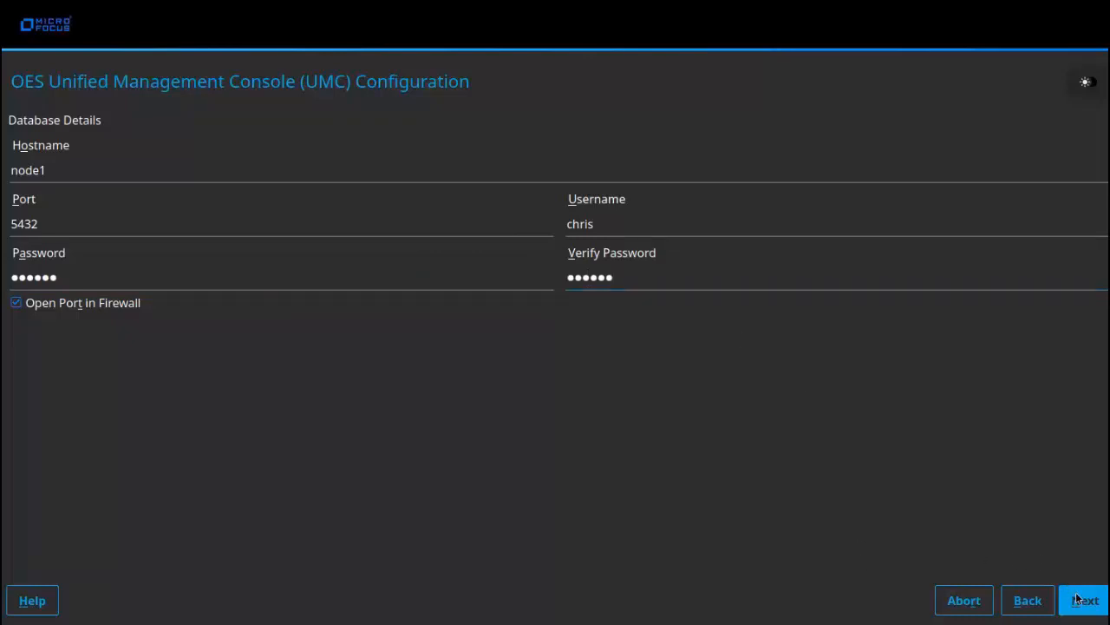
# Save the UMC database details (host node1, port 5432, user chris) and proceed past the summary.
pyautogui.click(1083, 600)
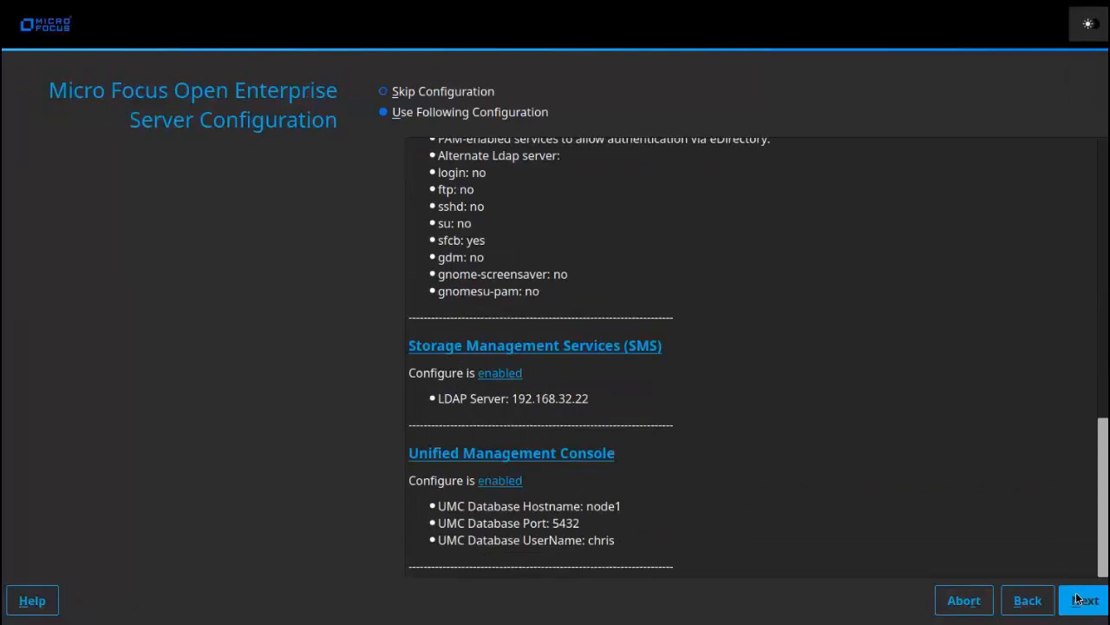
pyautogui.click(1082, 600)
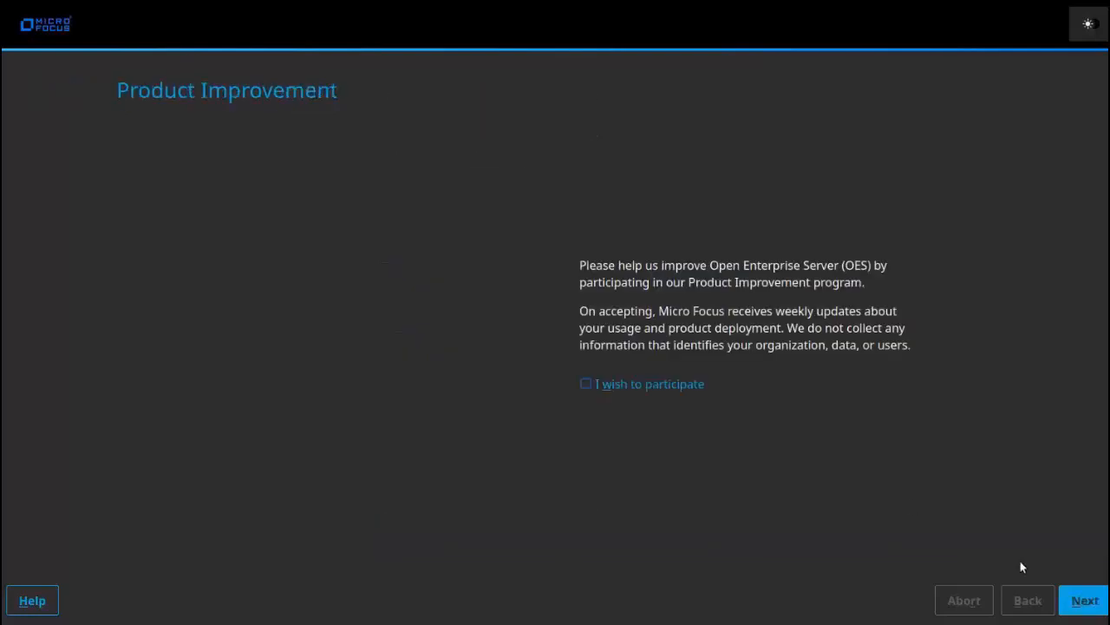
# Finish the installation without joining product improvement and bring up the application overview.
pyautogui.click(1086, 600)
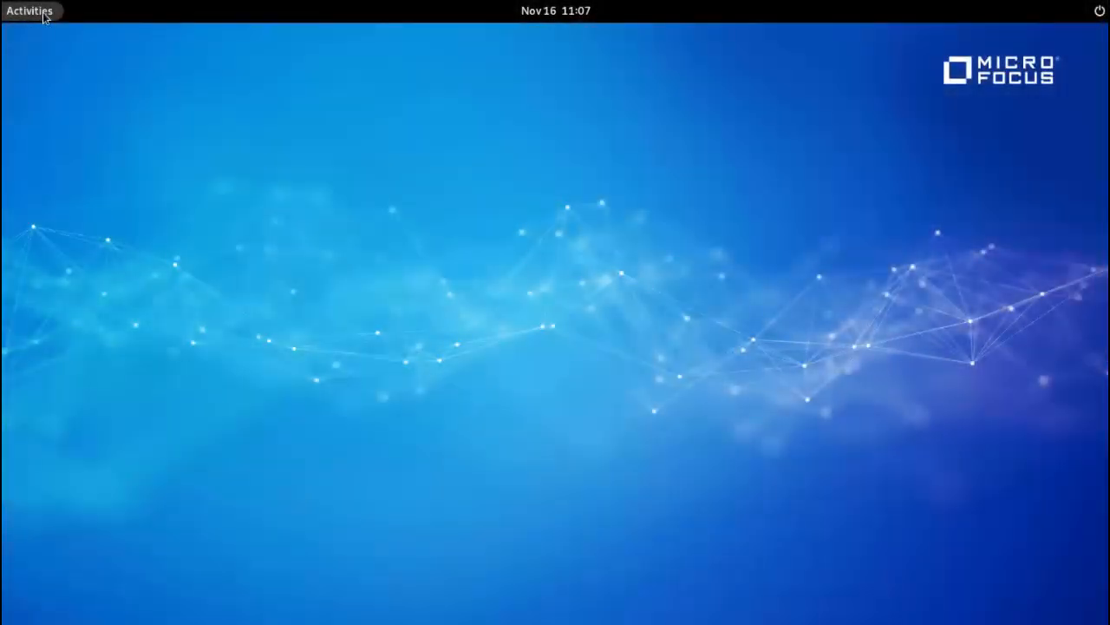
pyautogui.click(30, 10)
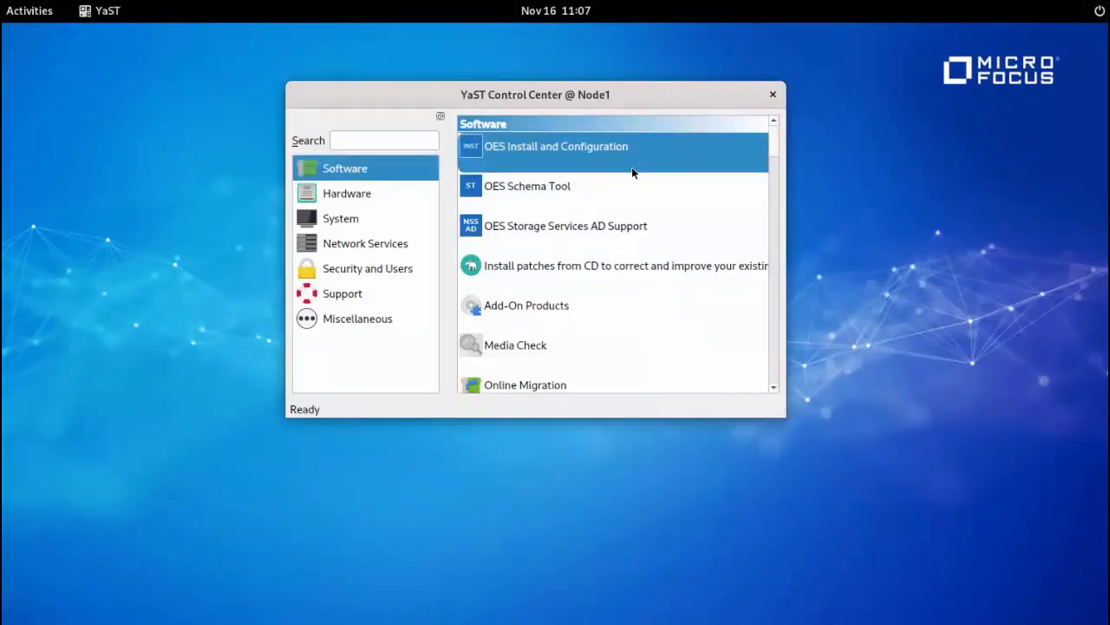
# In OES Install and Configuration, mark the OES Unified Management Console pattern for installation and accept.
pyautogui.doubleClick(555, 145)
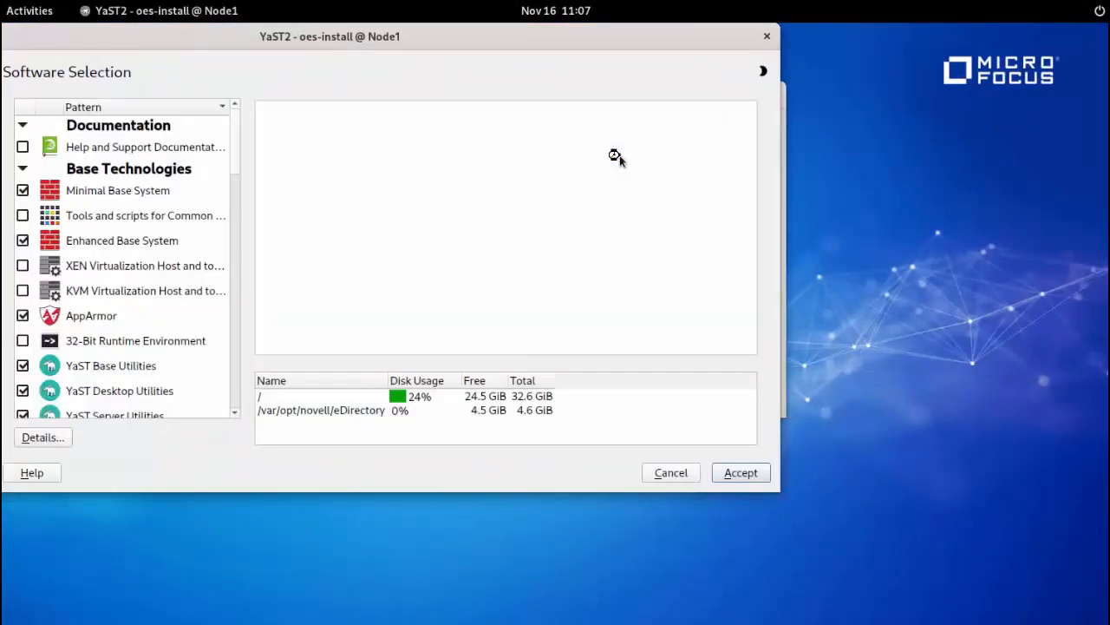
pyautogui.moveTo(90, 316)
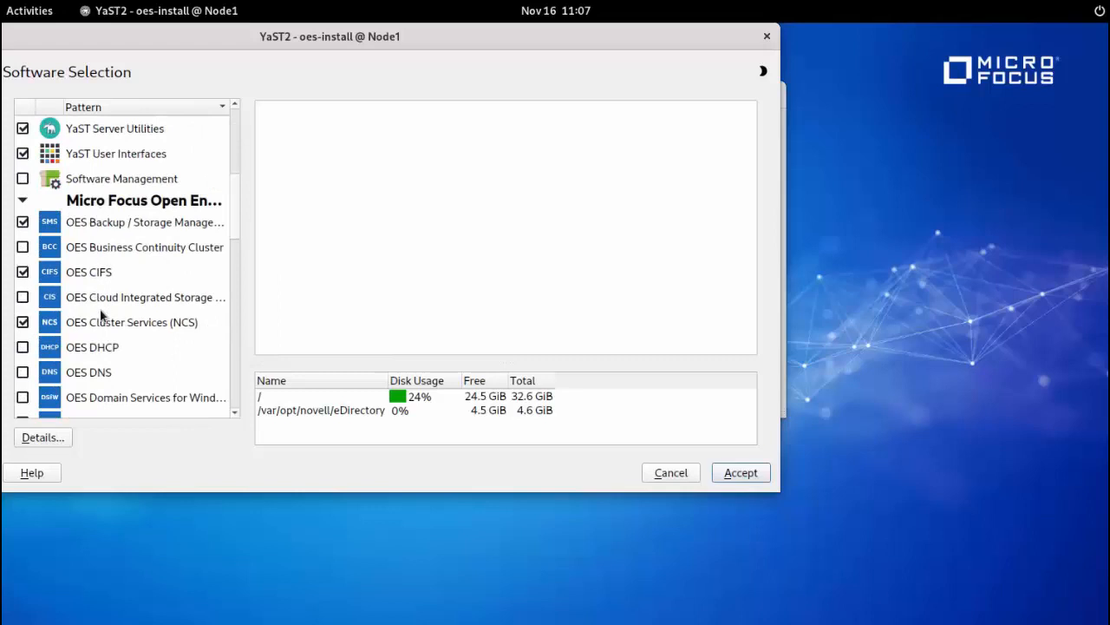
pyautogui.scroll(-3)
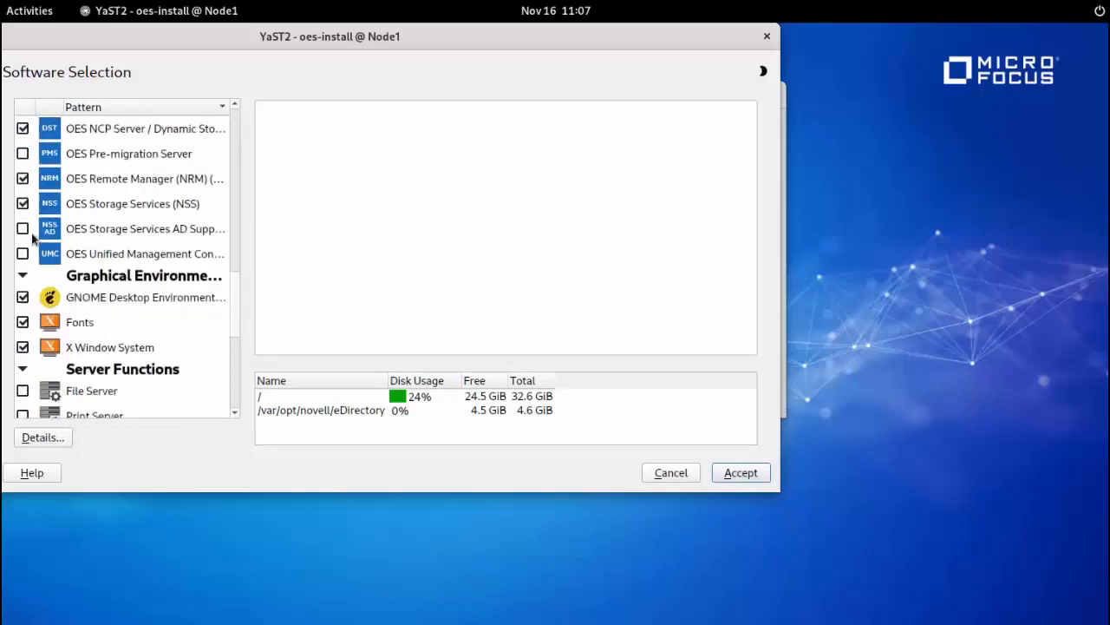
pyautogui.click(146, 253)
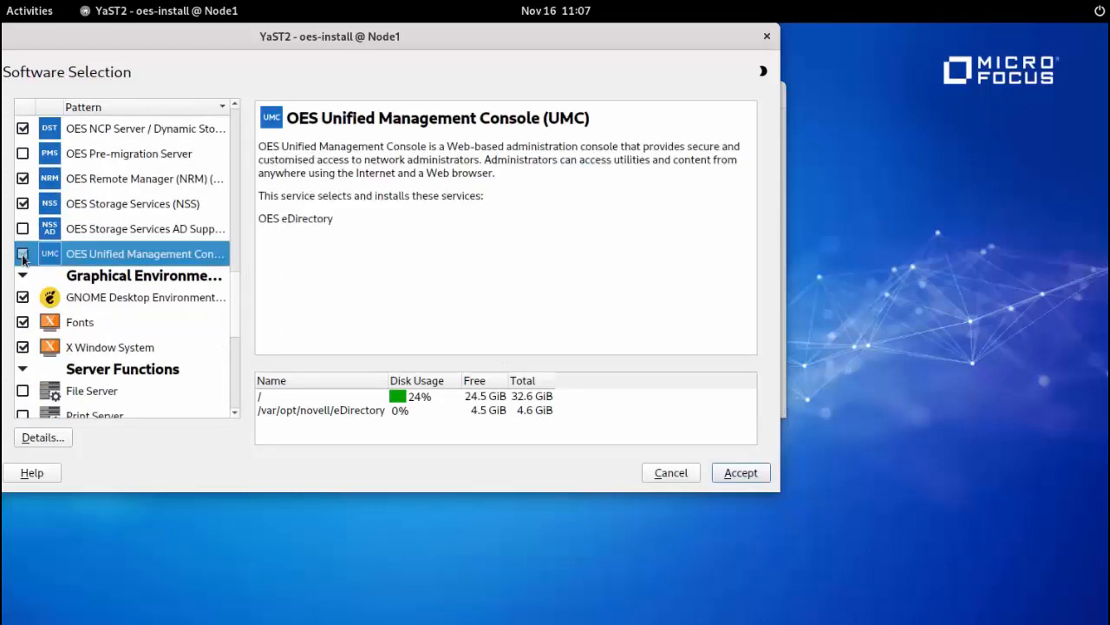
pyautogui.click(22, 253)
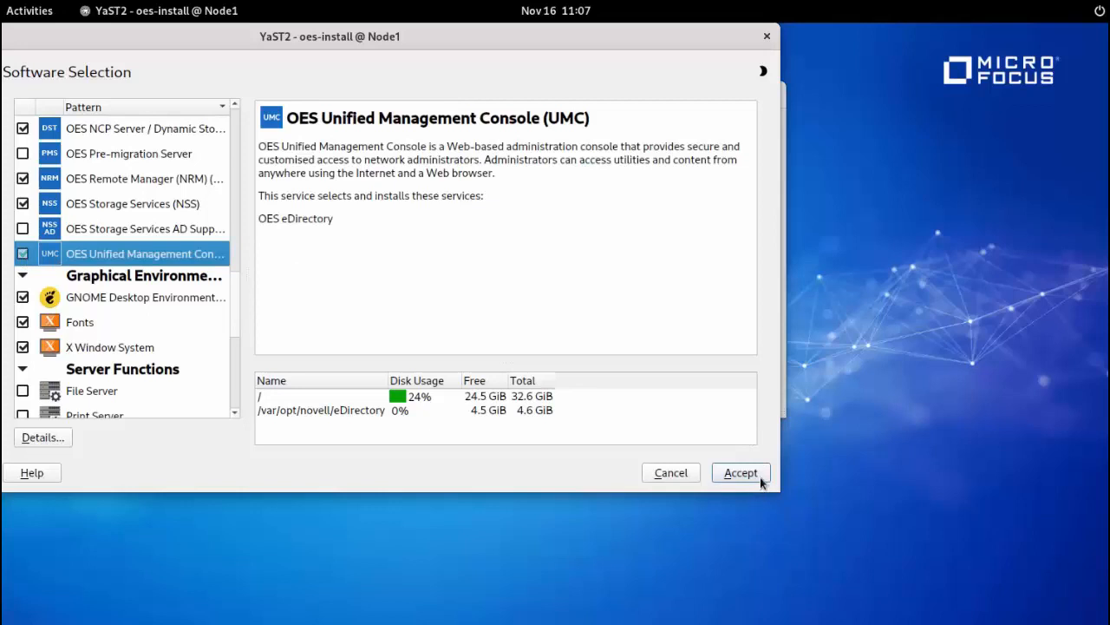
pyautogui.click(740, 472)
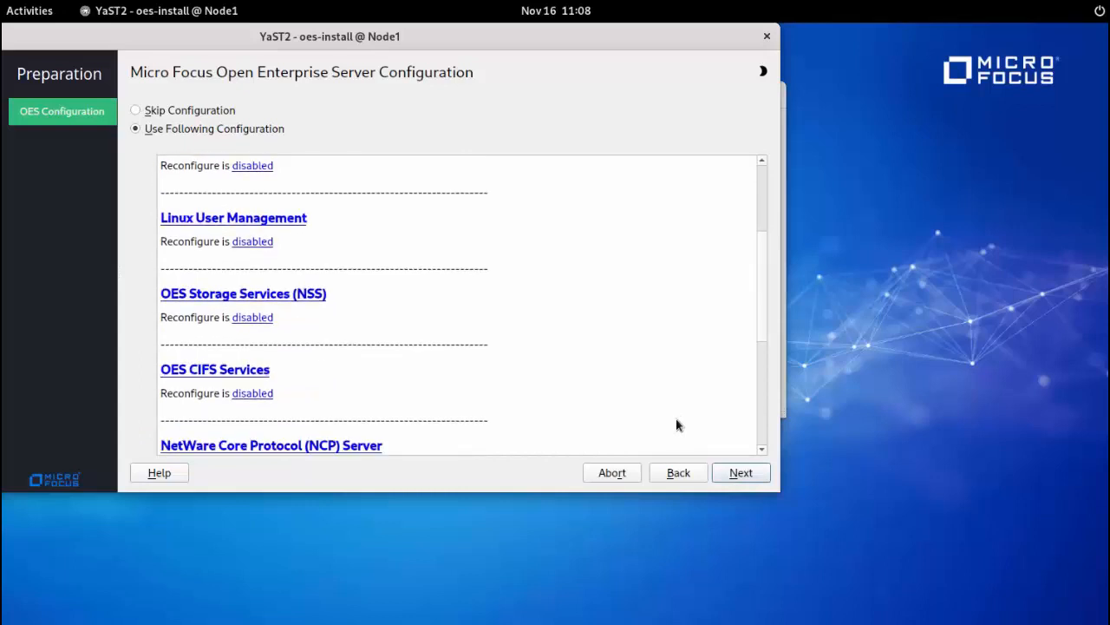
# Enable reconfiguring Unified Management Console and supply the eDirectory admin password to reach its database form.
pyautogui.scroll(-3)
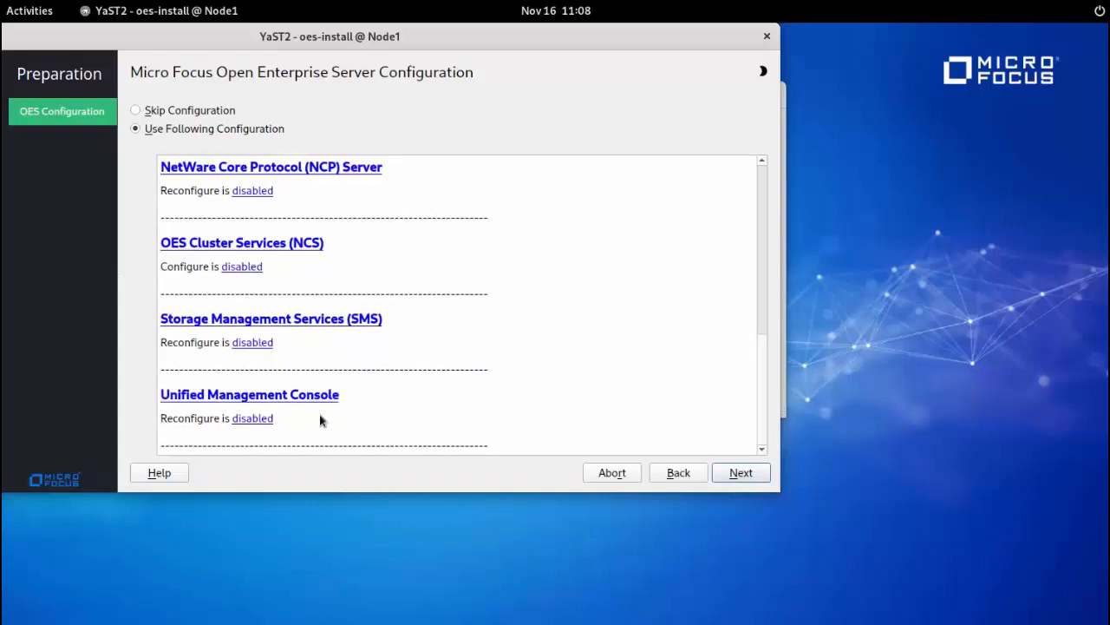
pyautogui.click(253, 418)
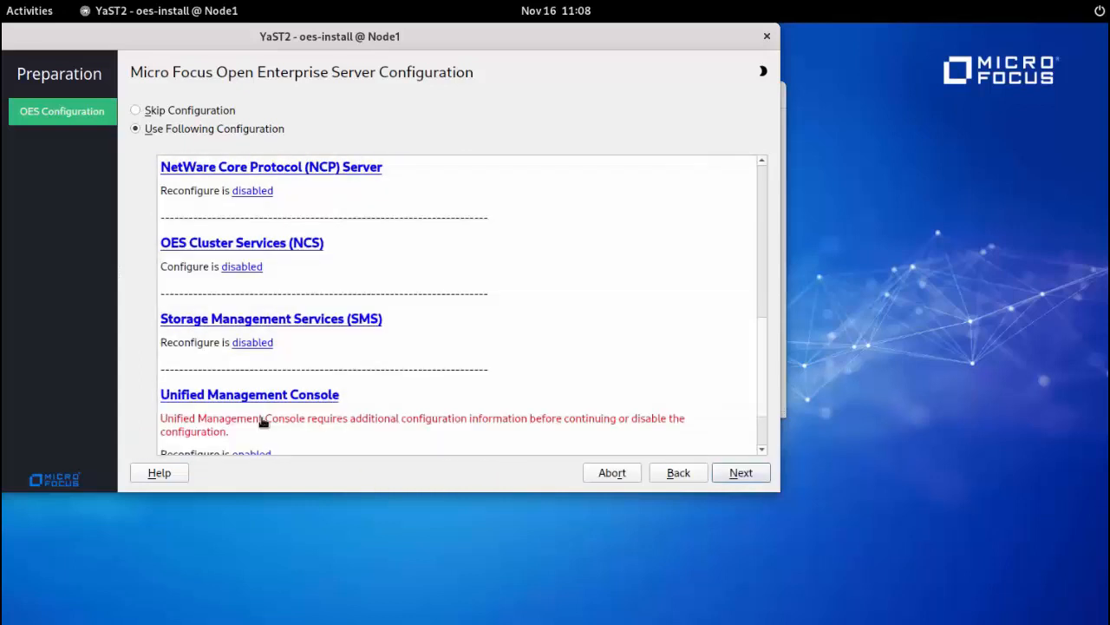
pyautogui.click(739, 472)
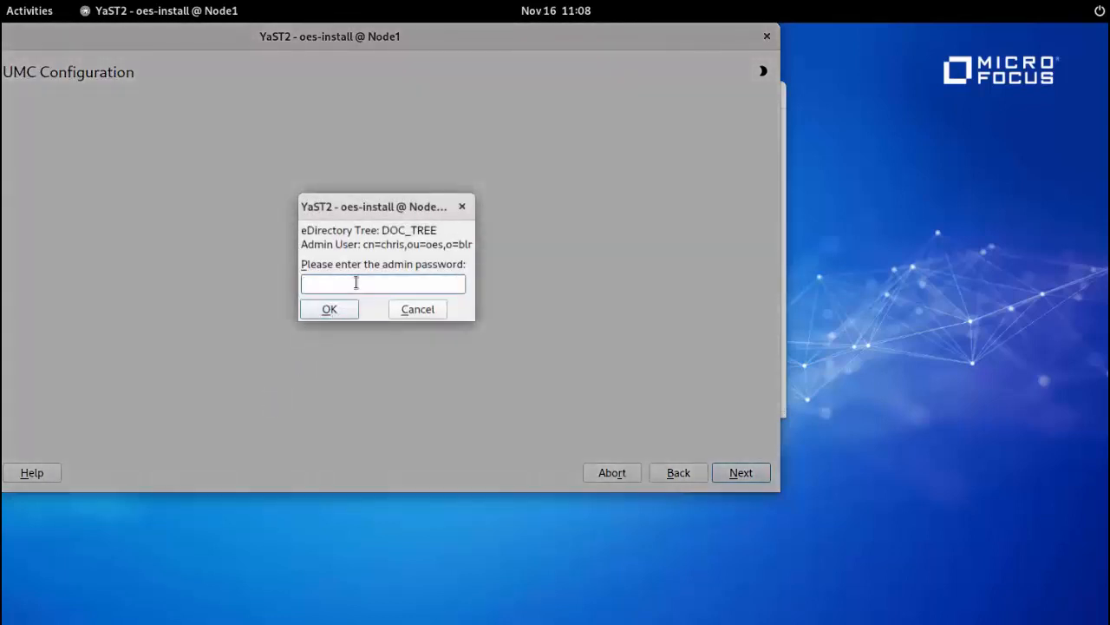
pyautogui.write('••')
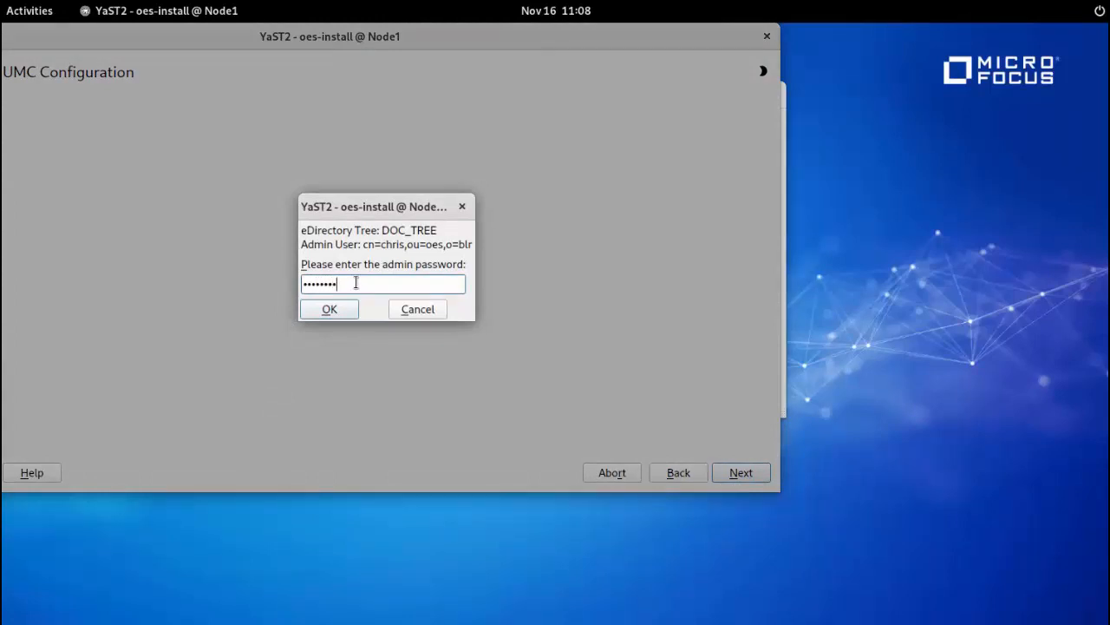
pyautogui.click(329, 309)
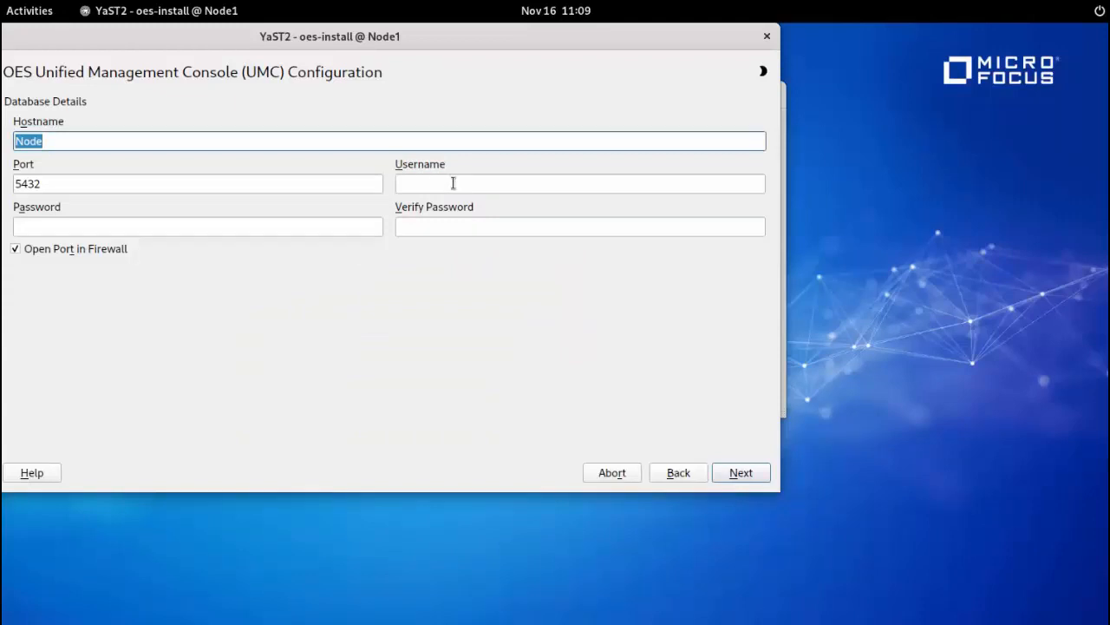
# Enter UMC database user admin with matching password and verify password, then accept the details.
pyautogui.write('admi')
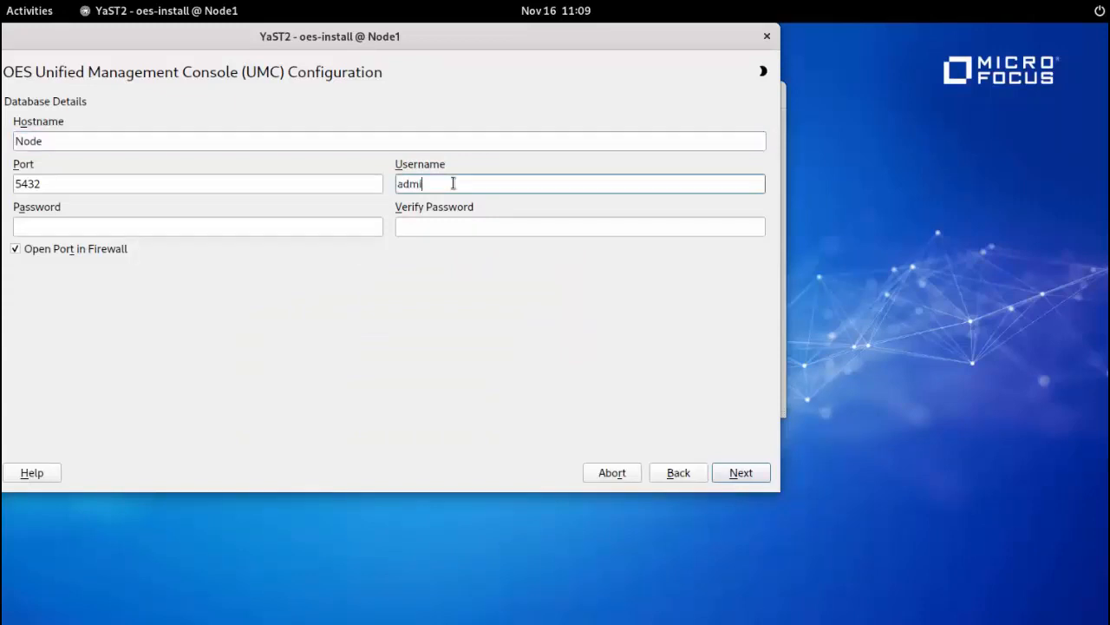
pyautogui.click(198, 226)
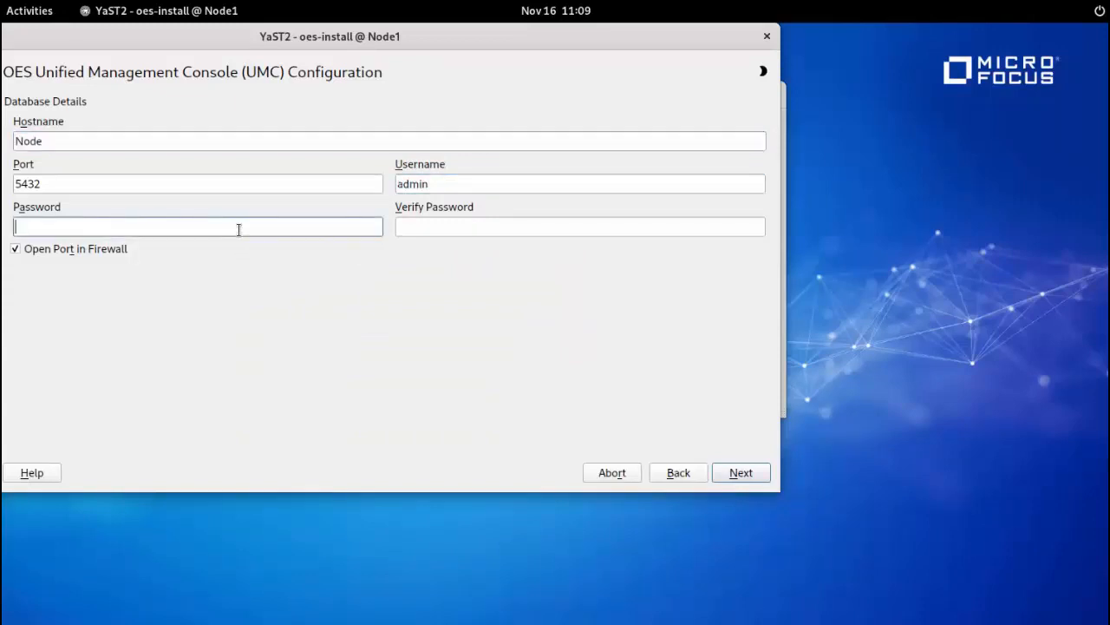
pyautogui.write('•')
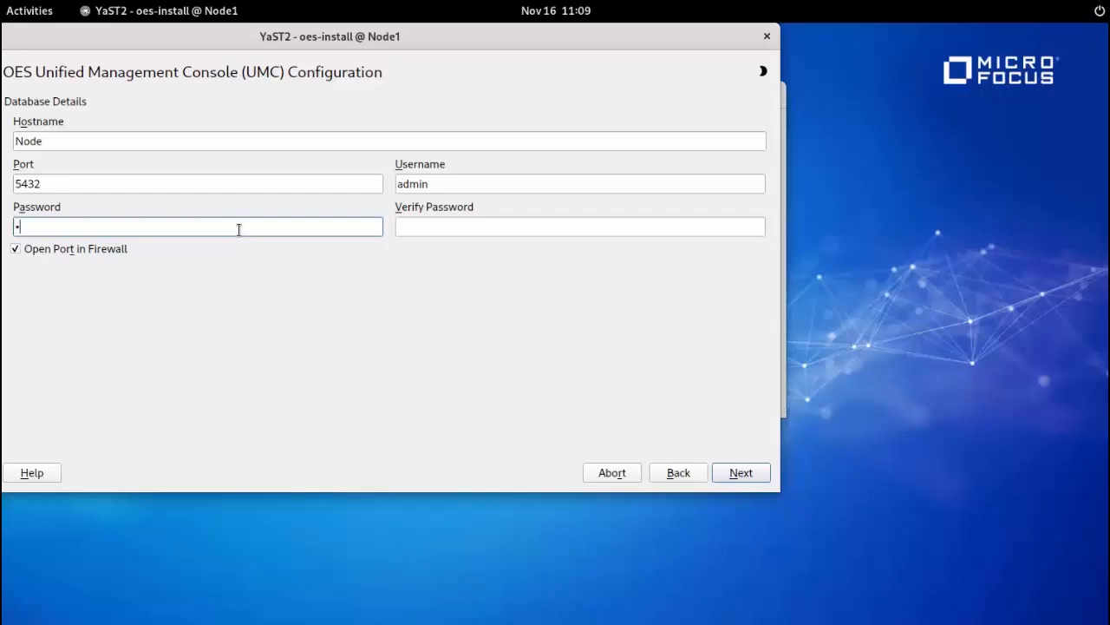
pyautogui.write('password')
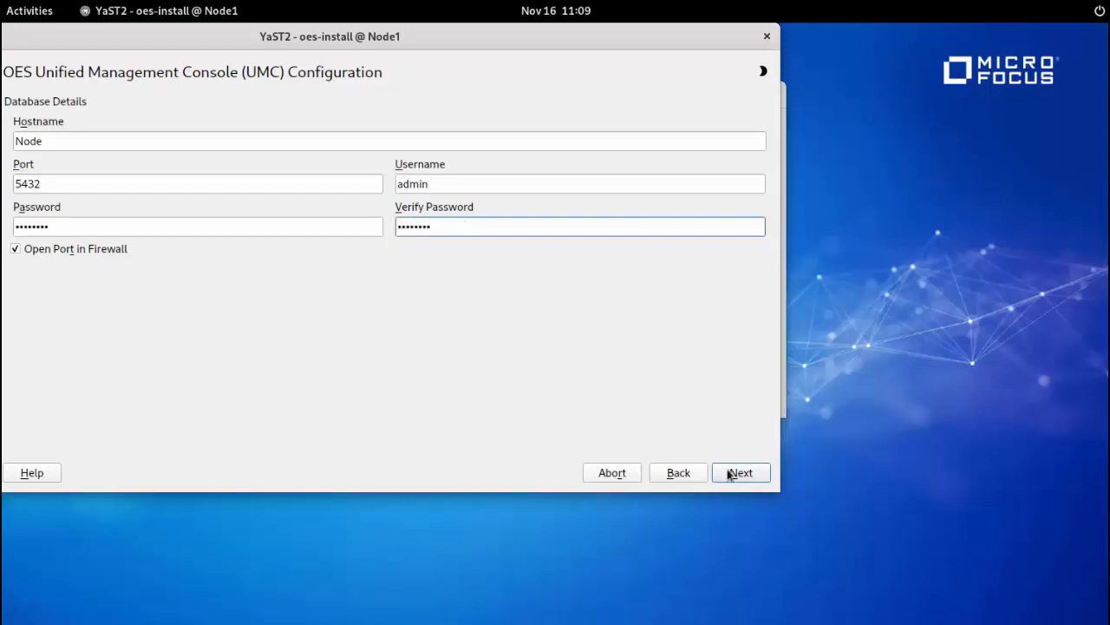
pyautogui.click(739, 472)
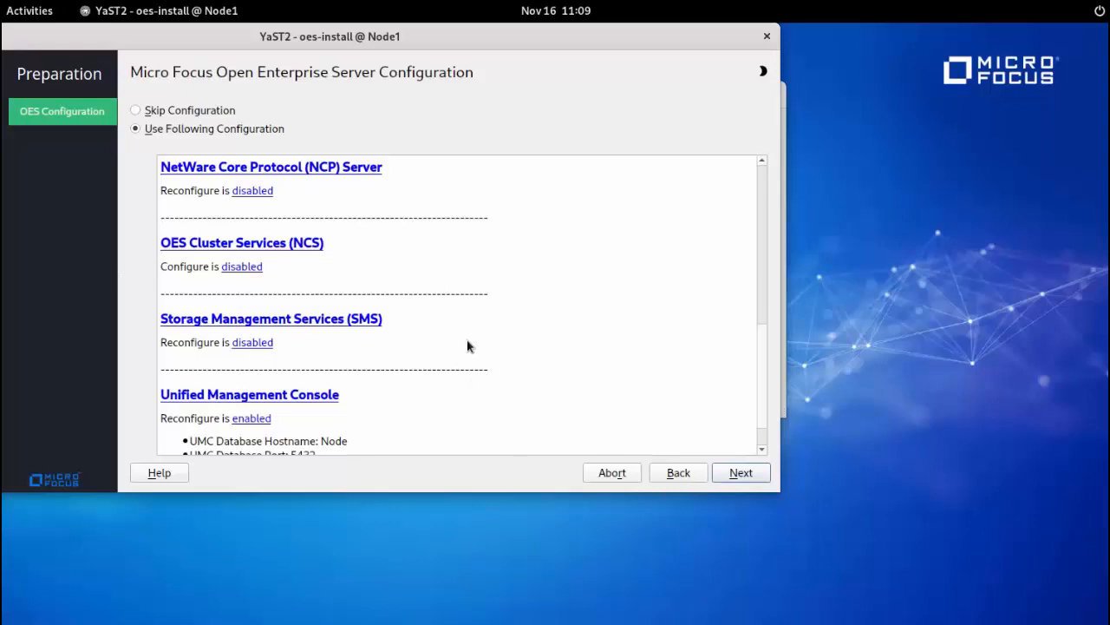
# Review the UMC settings in the summary, proceed, and finish the OES 2023 installation.
pyautogui.scroll(-3)
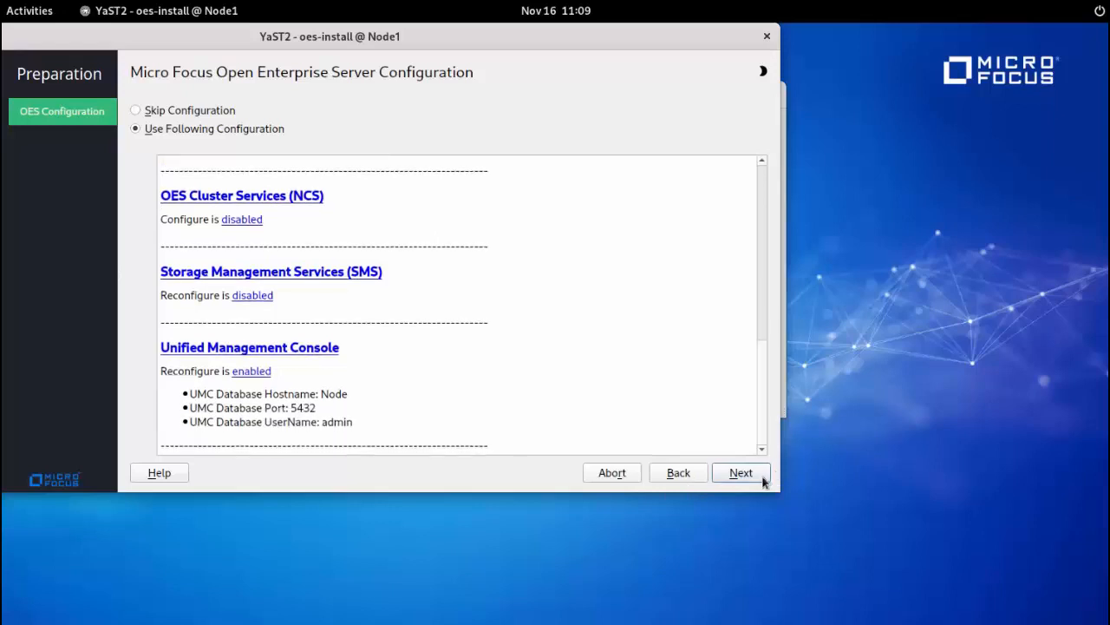
pyautogui.click(741, 472)
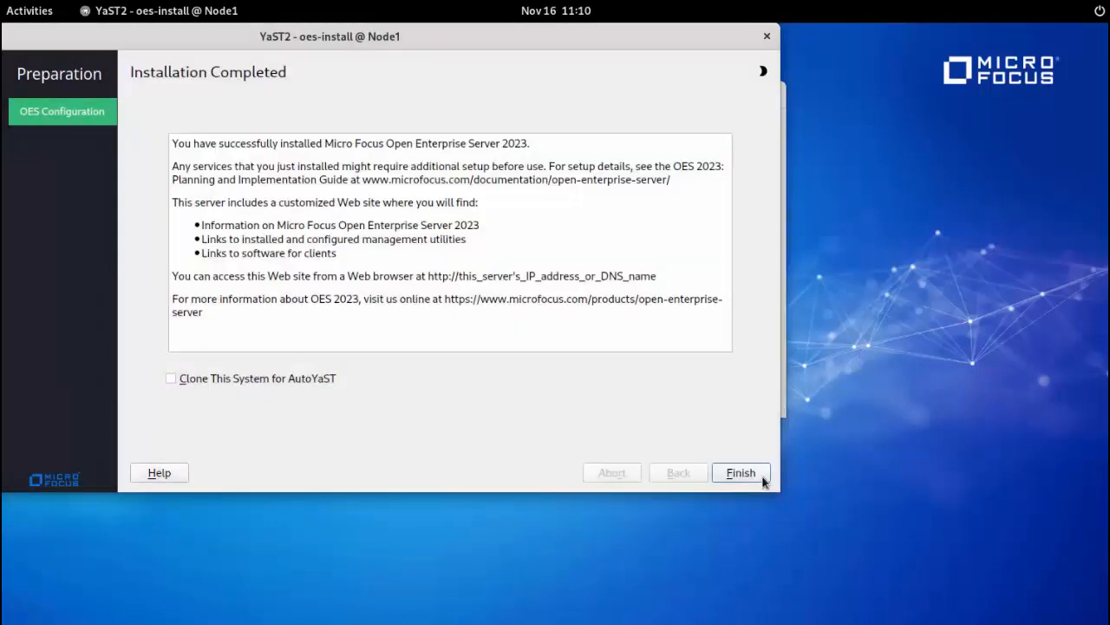
pyautogui.click(739, 472)
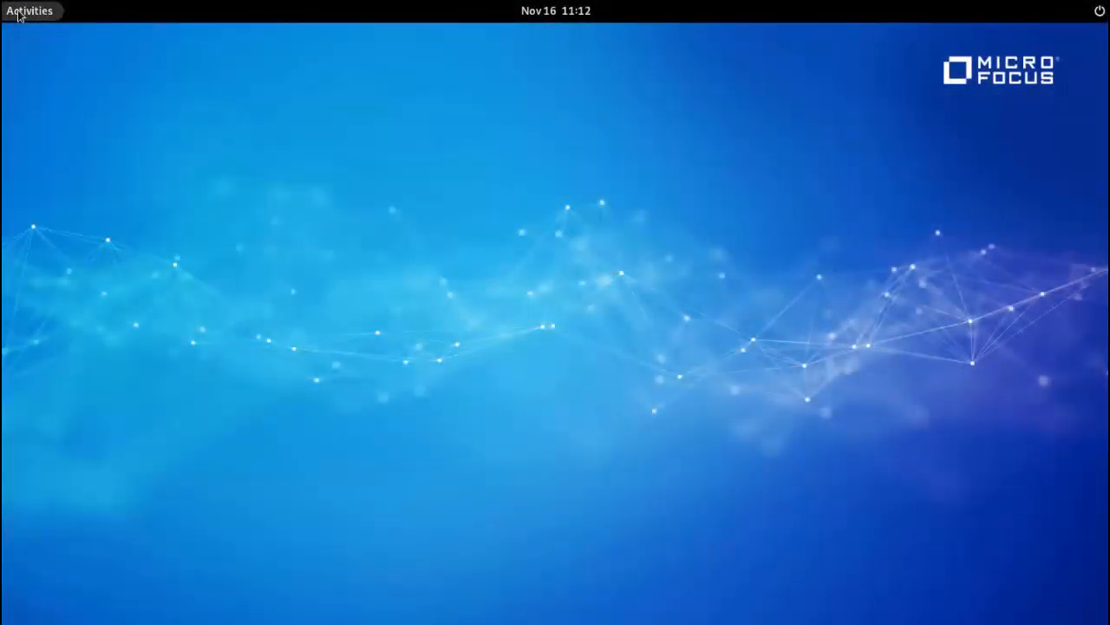
# Launch GNOME Terminal from the Activities application grid.
pyautogui.click(28, 10)
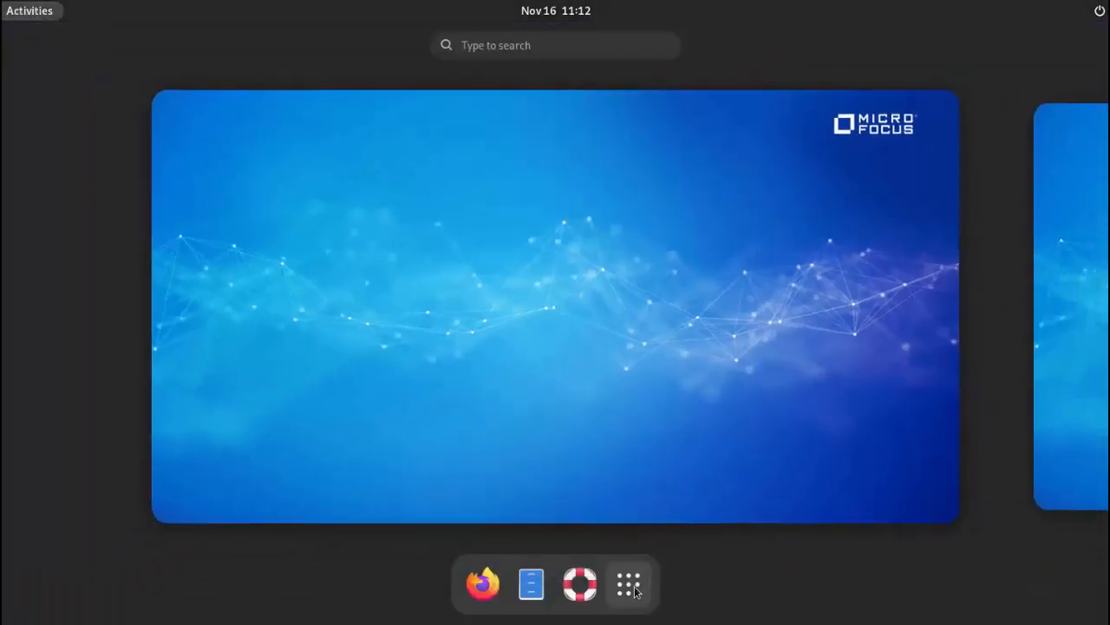
pyautogui.click(628, 582)
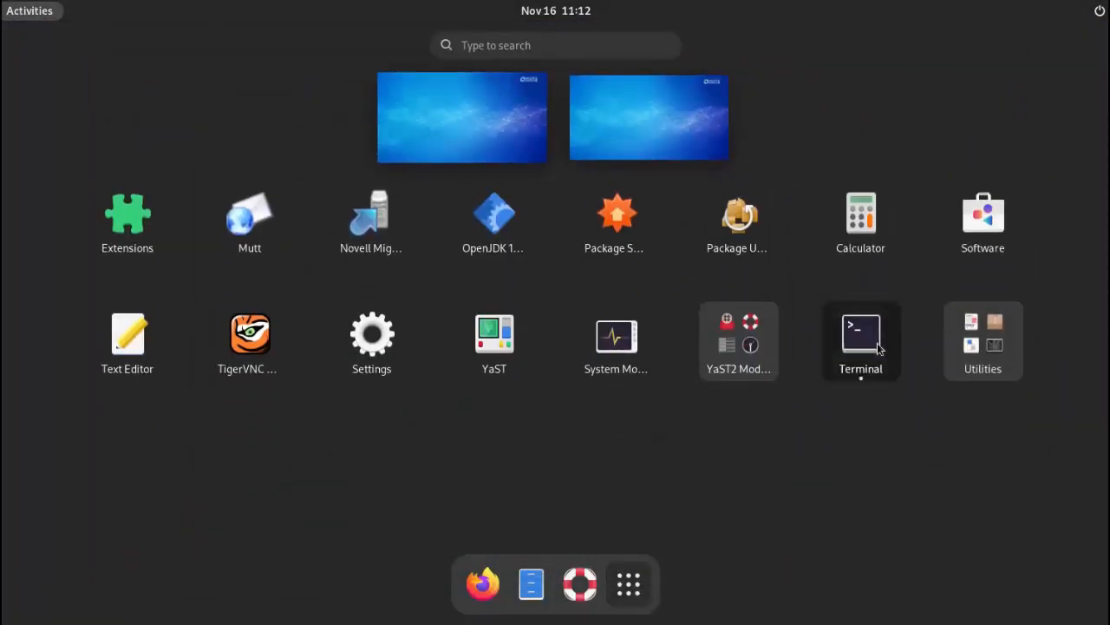
pyautogui.click(861, 339)
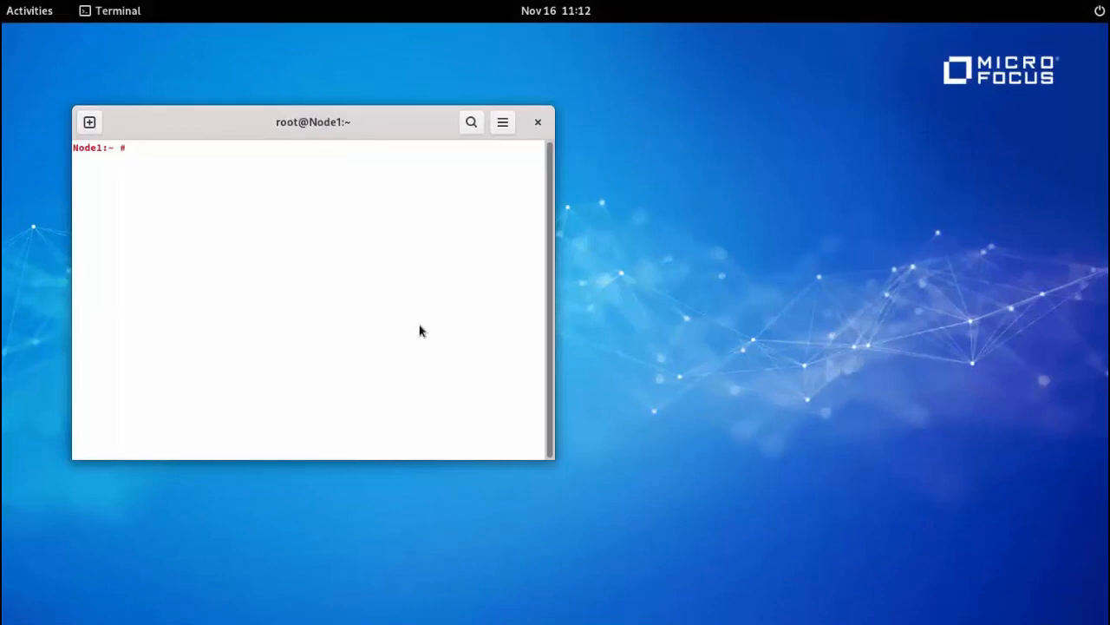
# Run yast2 umc to start the standalone Unified Management Console configuration.
pyautogui.write('yast2 um')
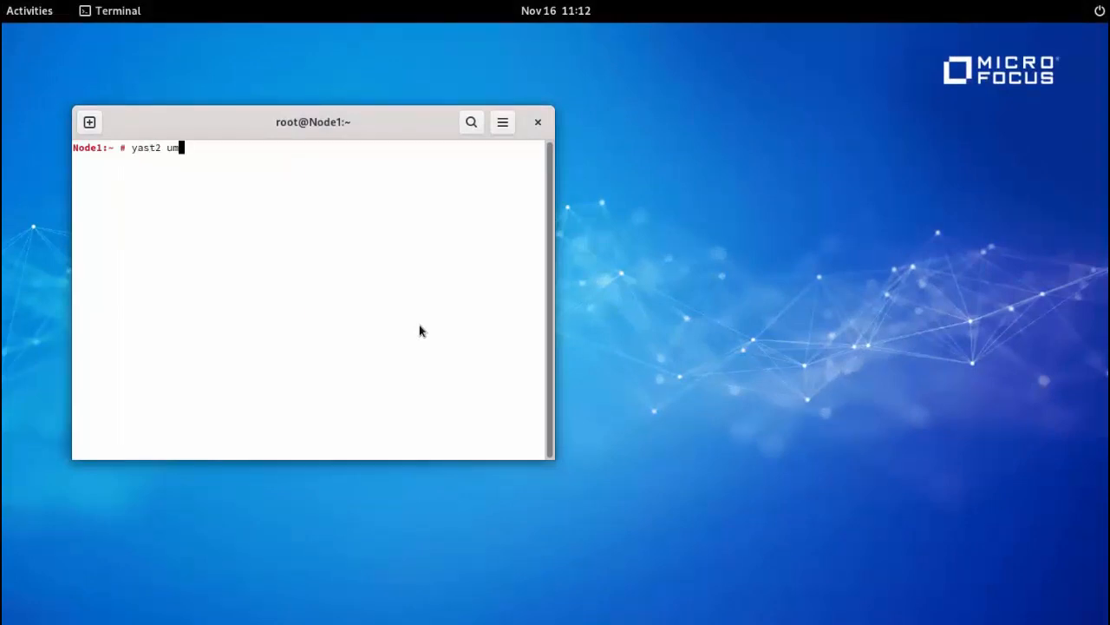
pyautogui.write('c')
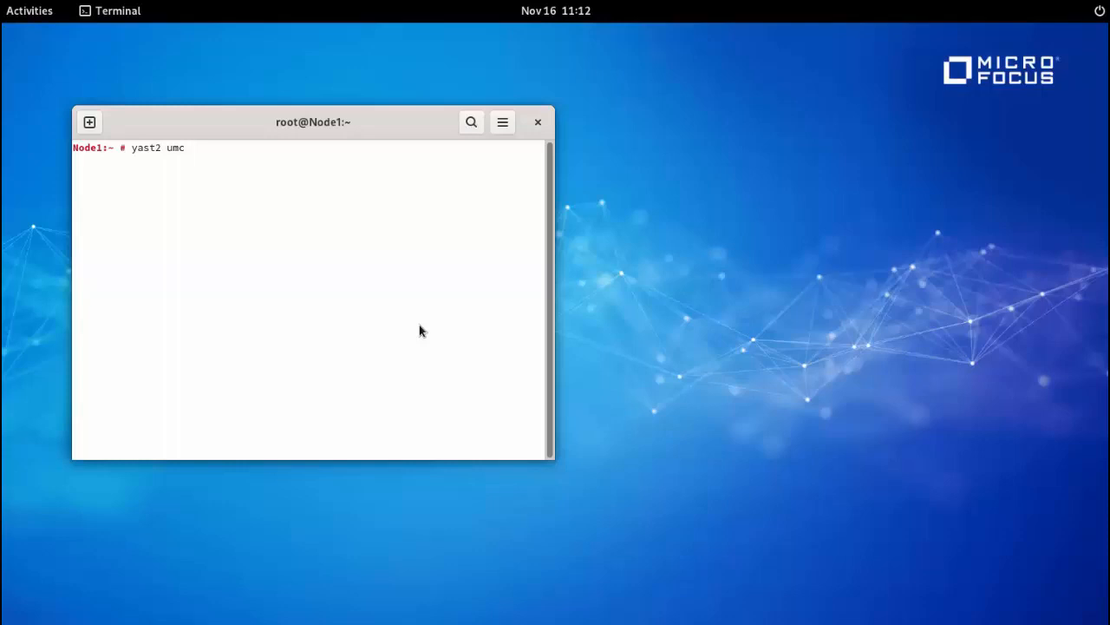
pyautogui.press('Return')
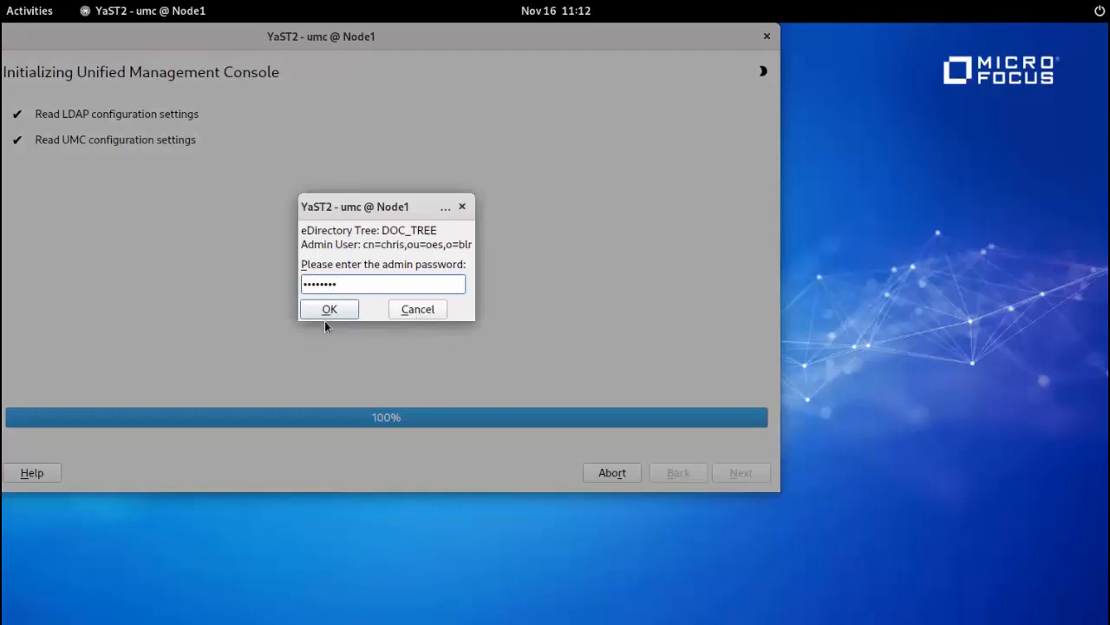
# Confirm the eDirectory admin password and enter admin with passwords for database host node, port 5432.
pyautogui.click(329, 309)
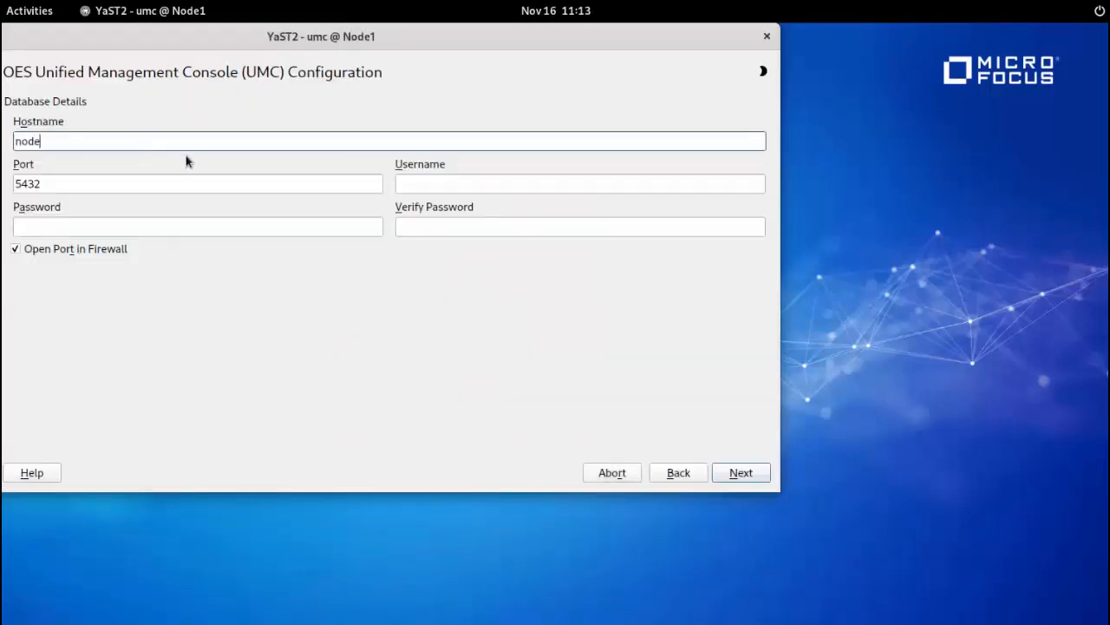
pyautogui.write('admin')
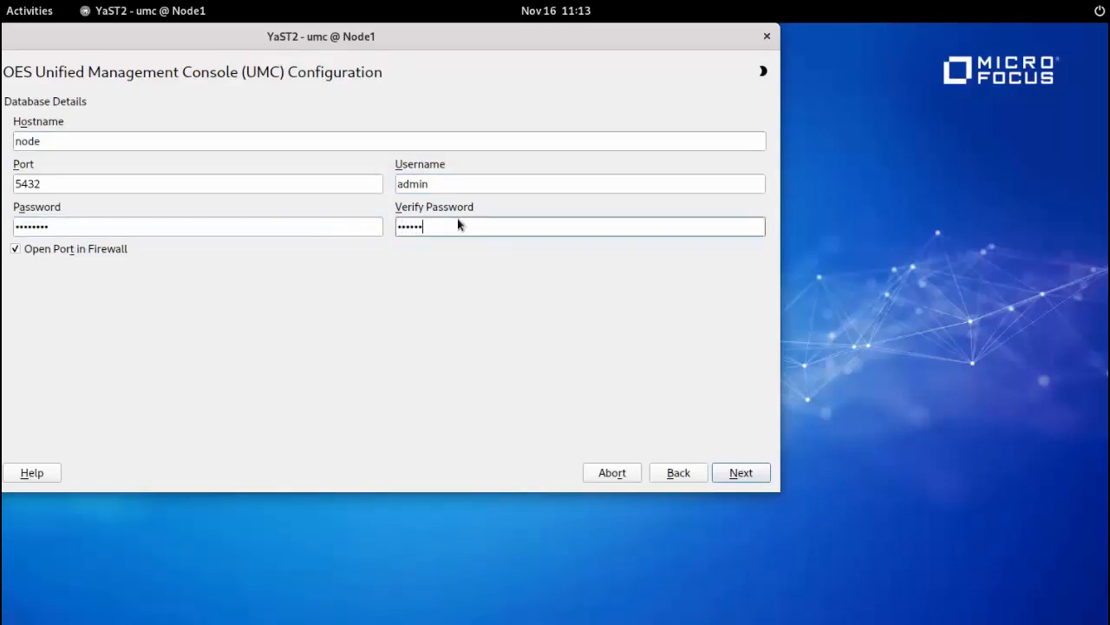
pyautogui.click(741, 472)
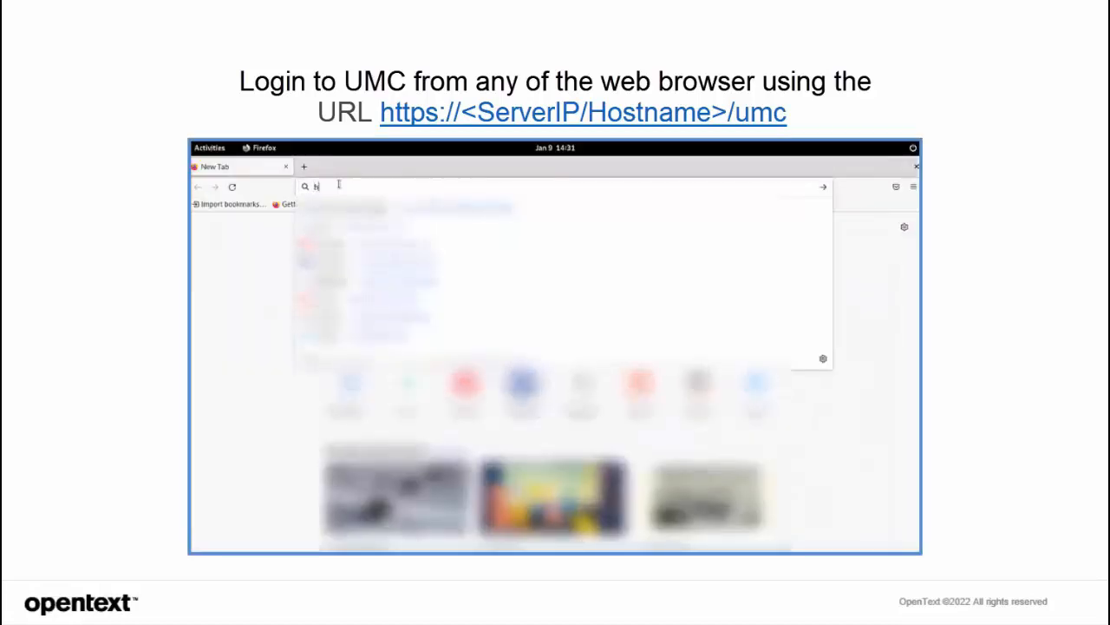
pyautogui.write('https://192.168.32.22/')
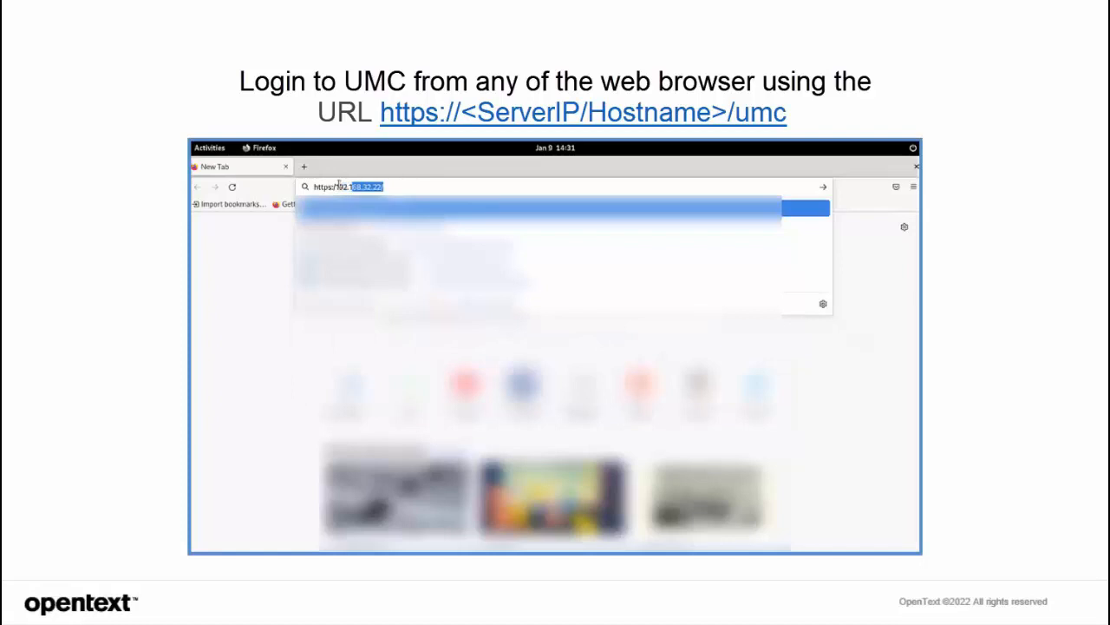